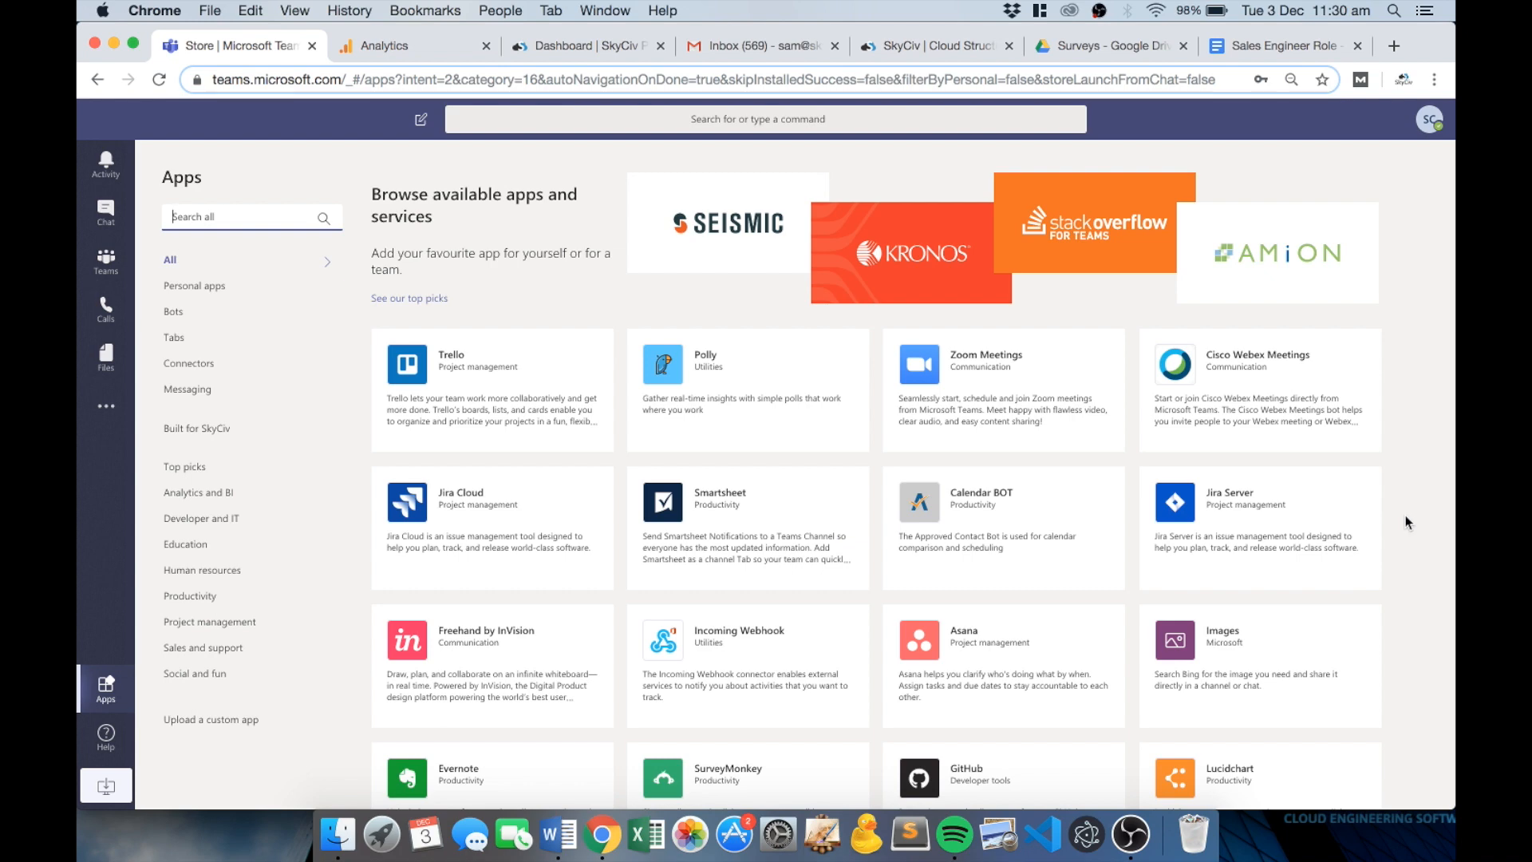
mouse_move(1122, 385)
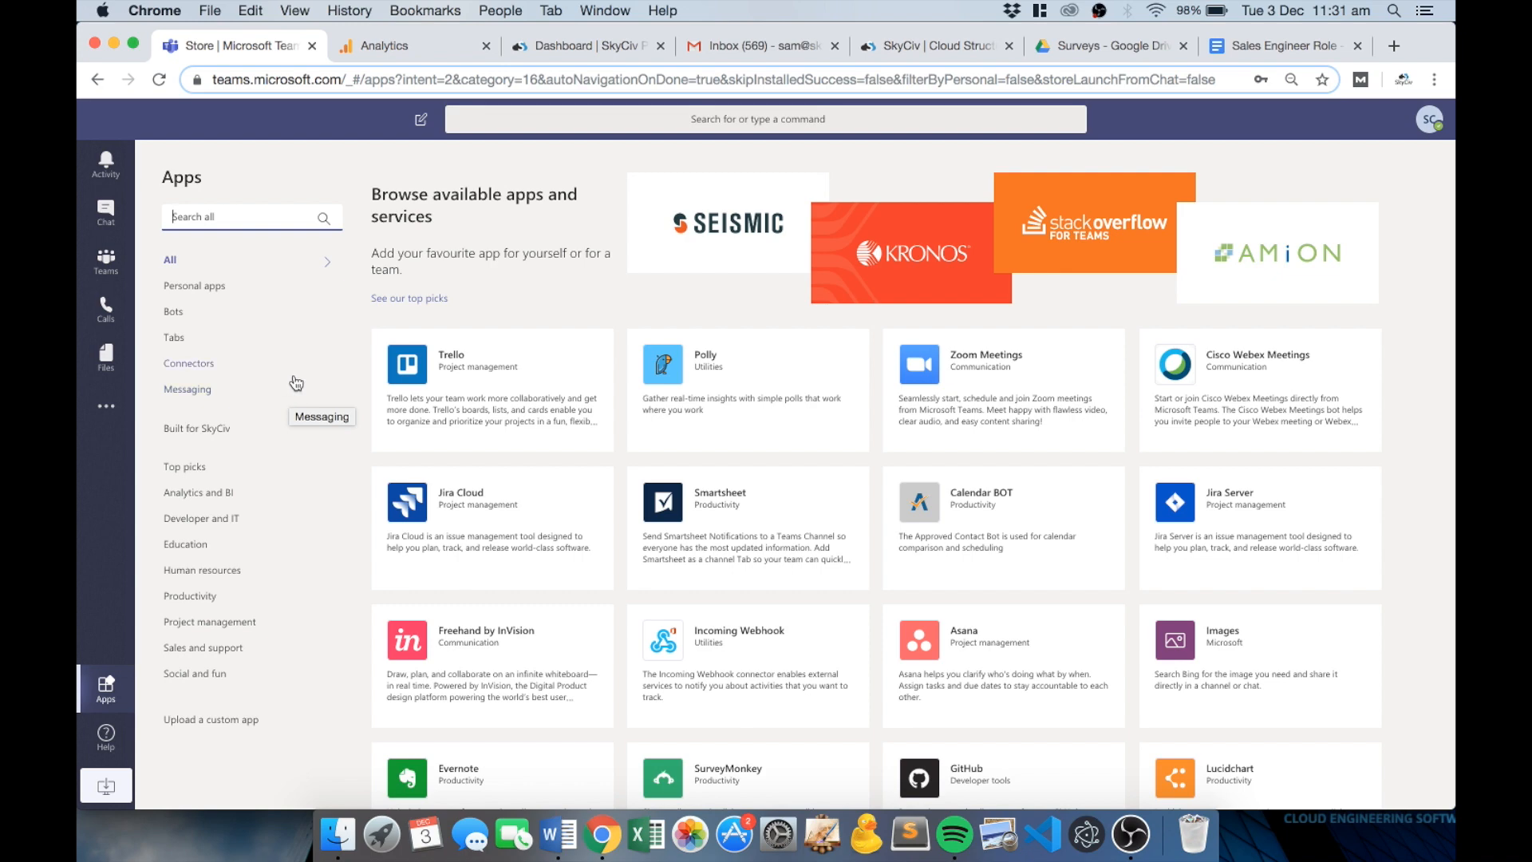
mouse_move(295, 362)
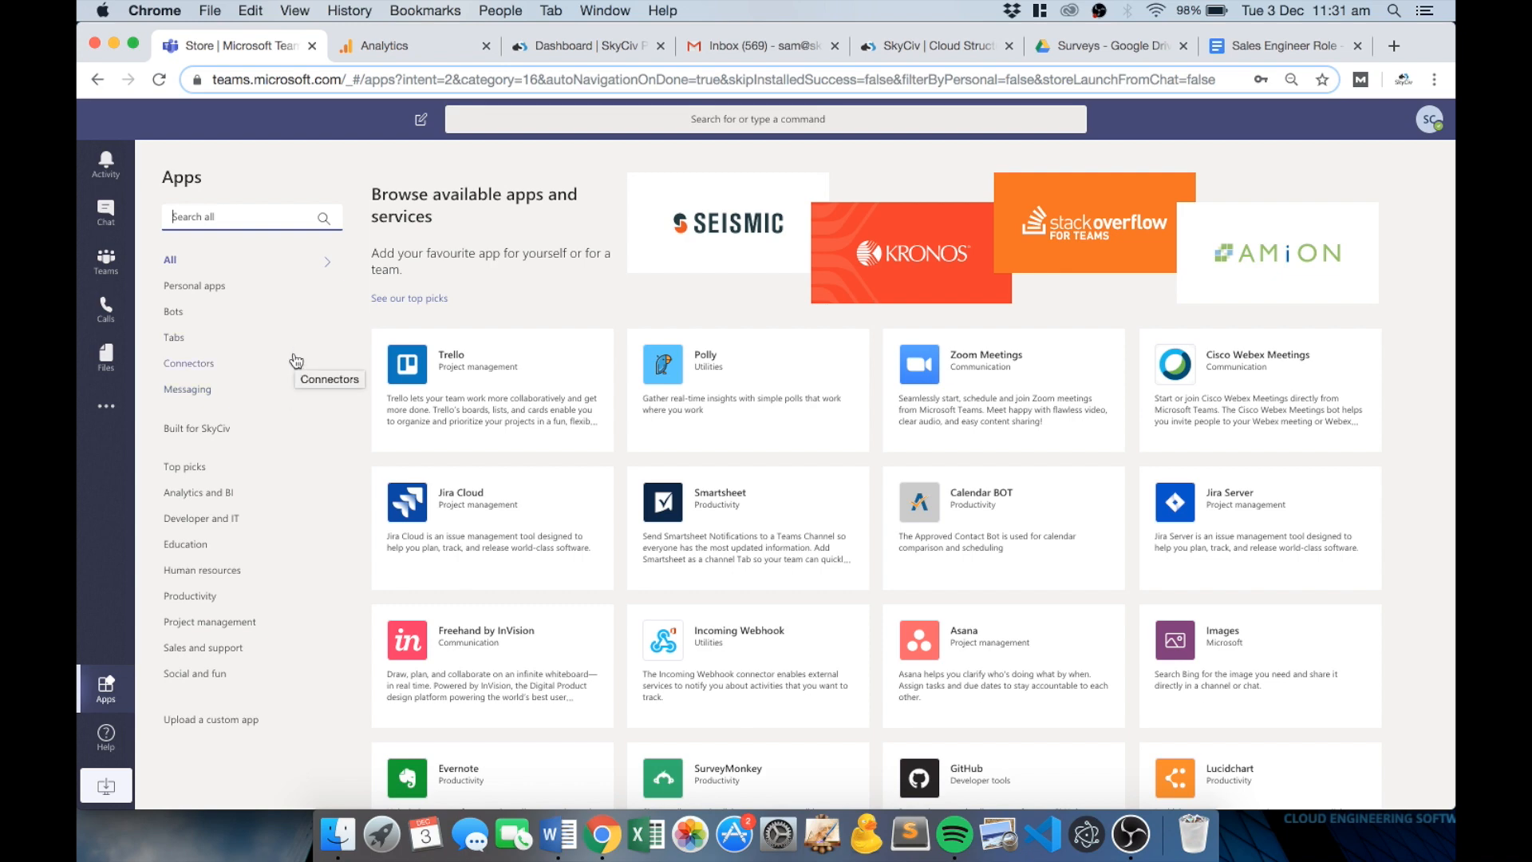
Find the SkyCiv app in the Teams Apps store and start adding it to a team.
type("skyciv")
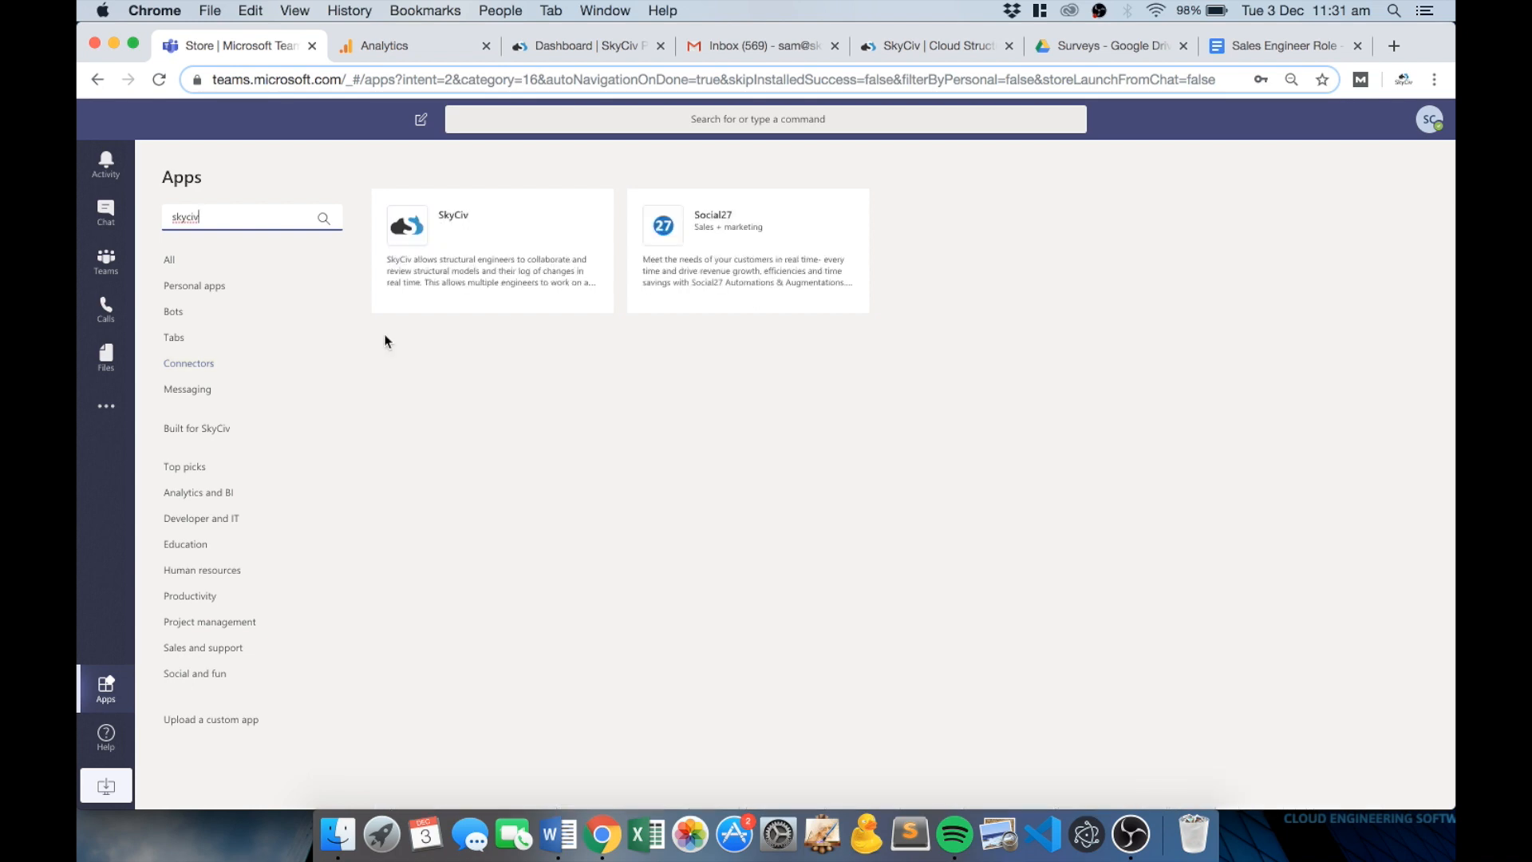
left_click(492, 249)
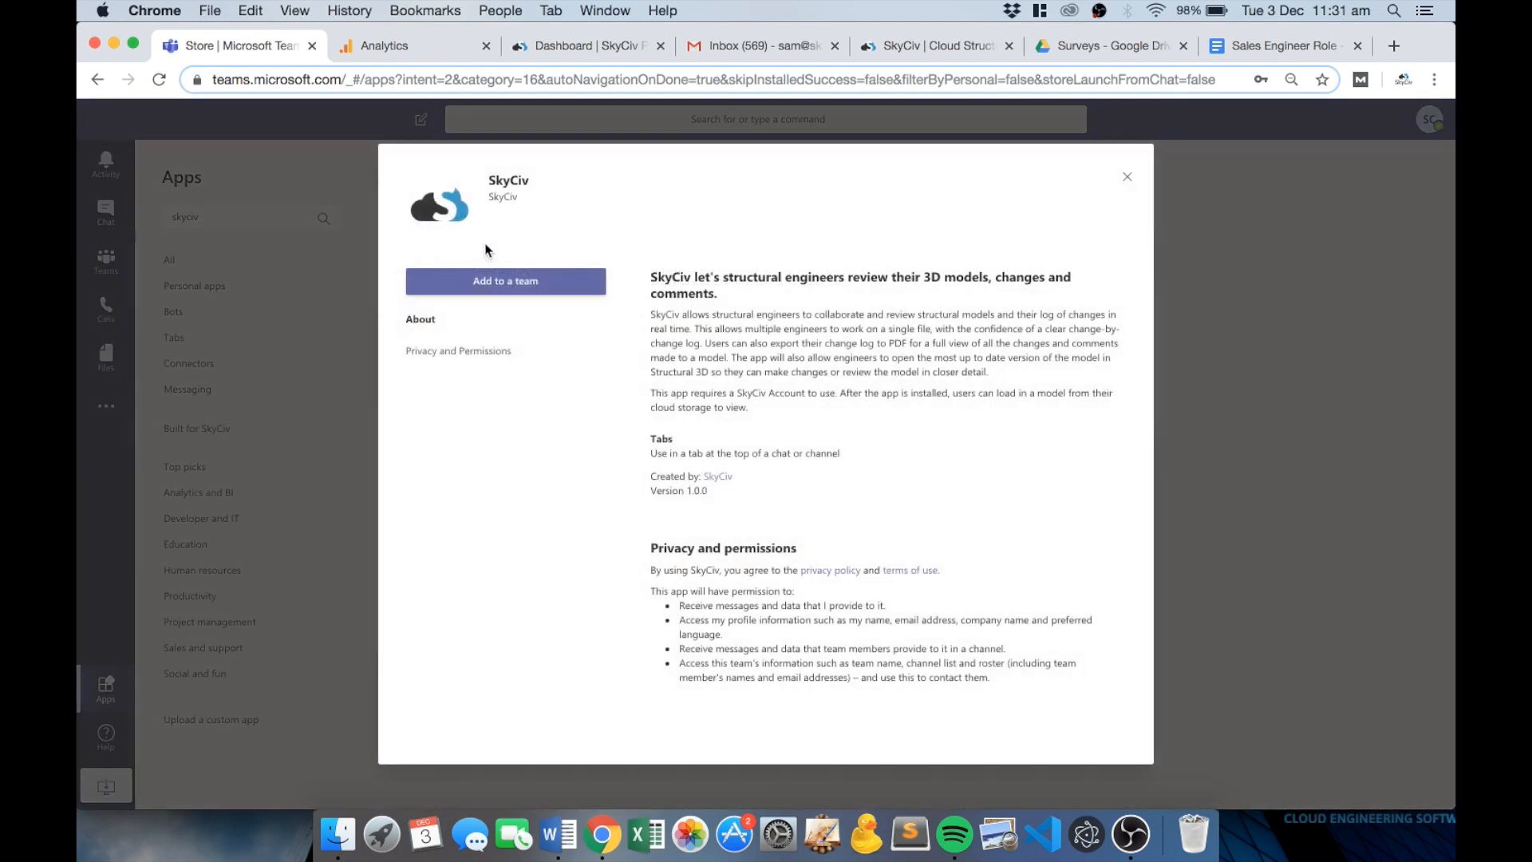
left_click(1127, 178)
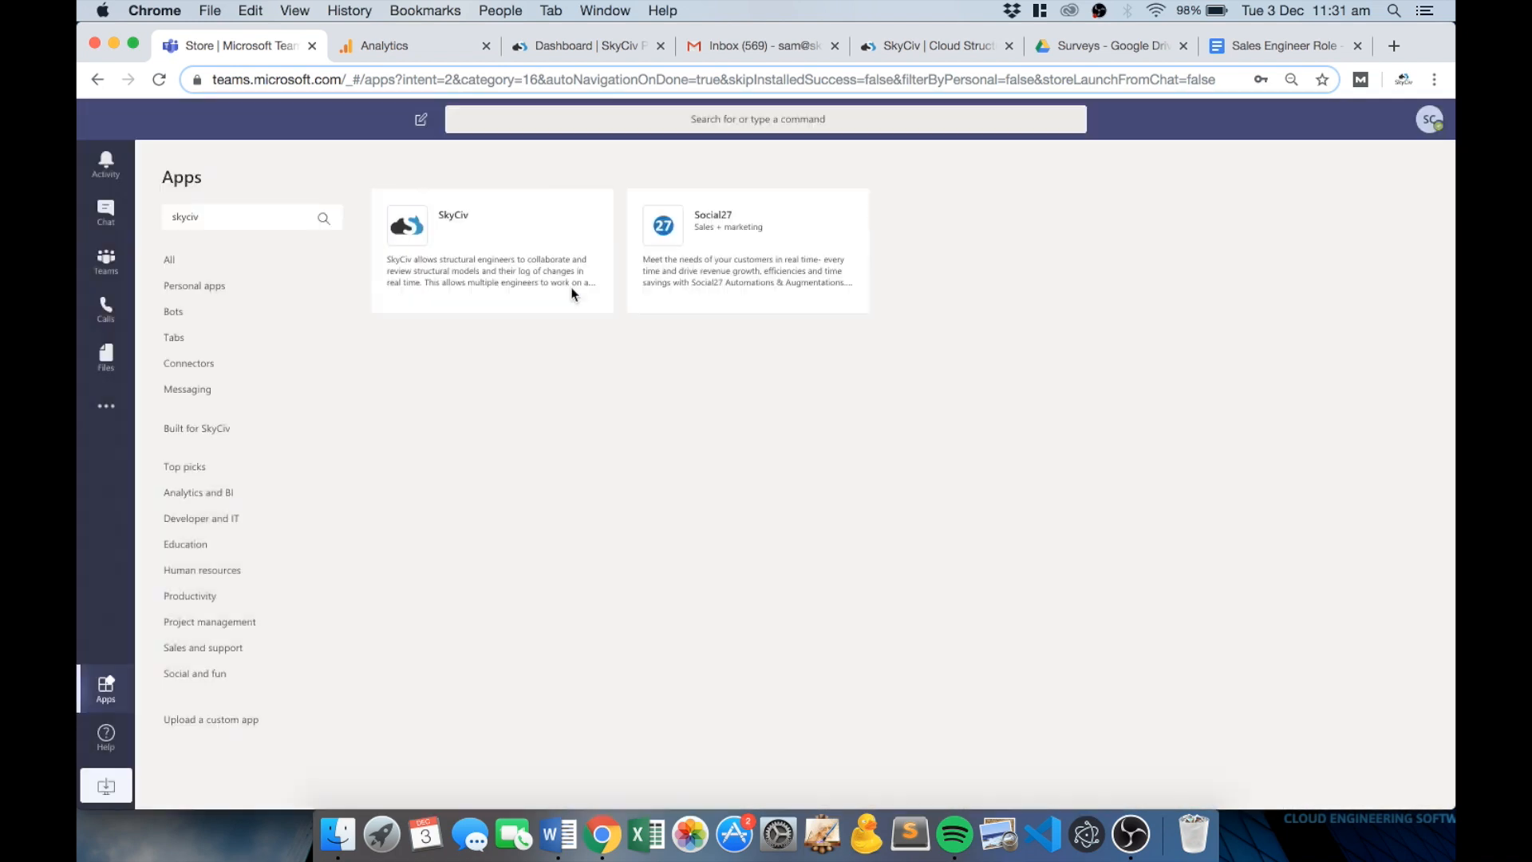
left_click(488, 249)
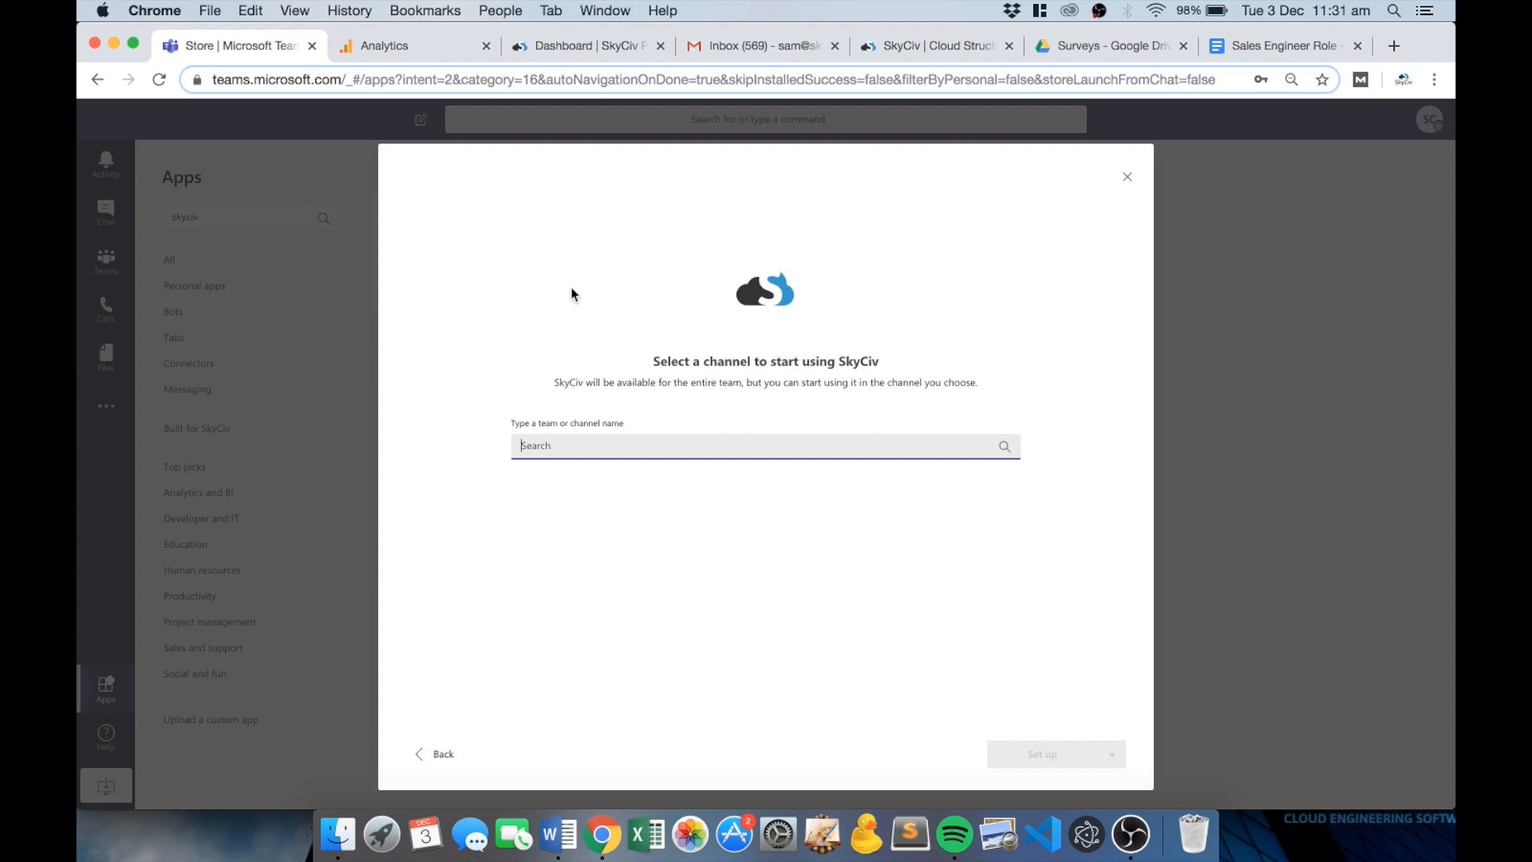
Choose the Business team's '11 York Street' channel for SkyCiv and proceed to tab setup.
type("11 York Street")
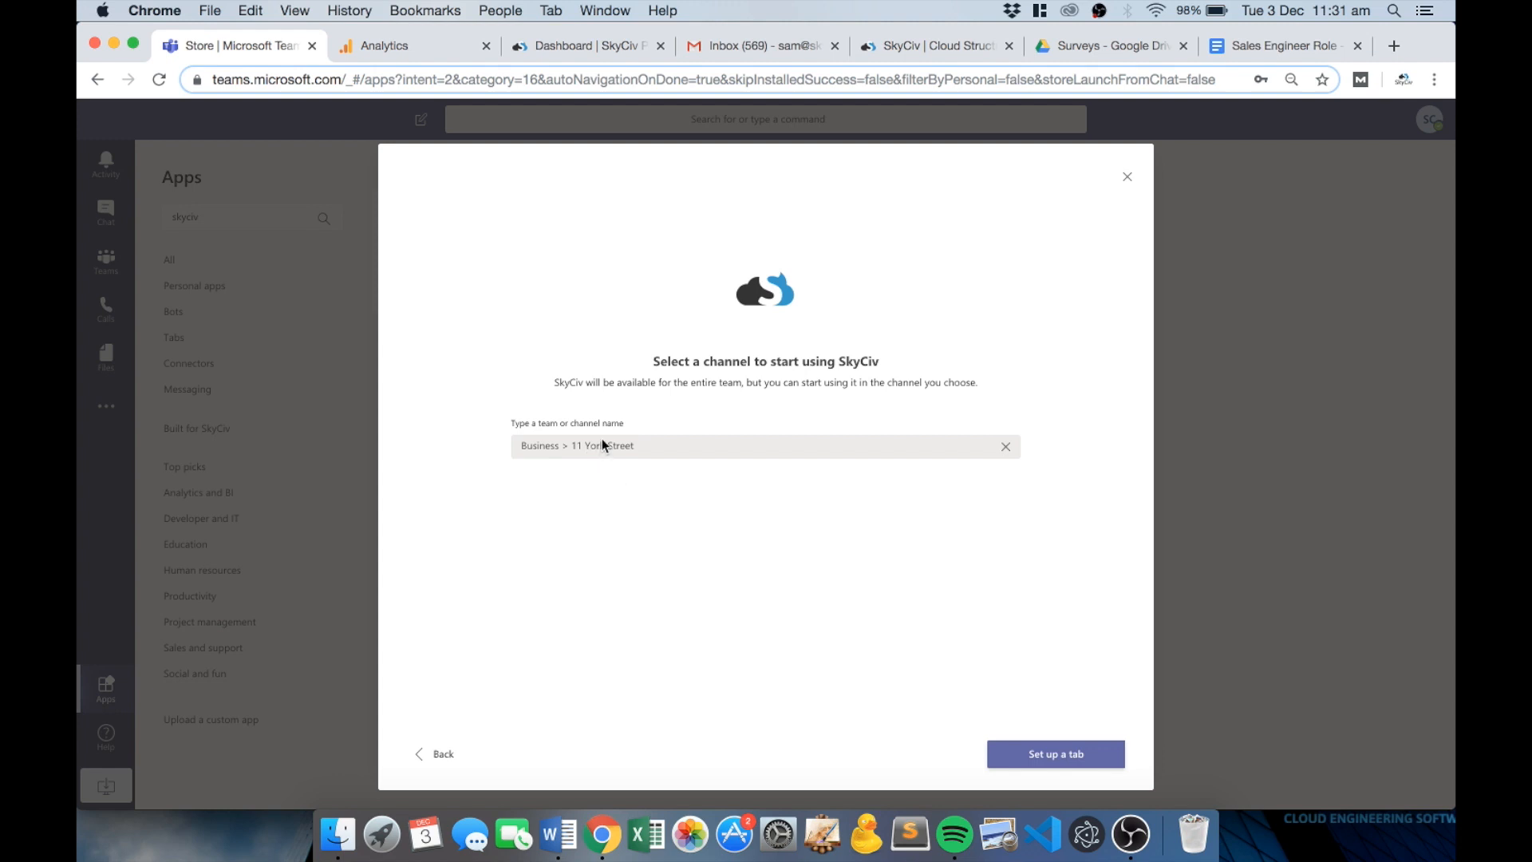
left_click(1054, 753)
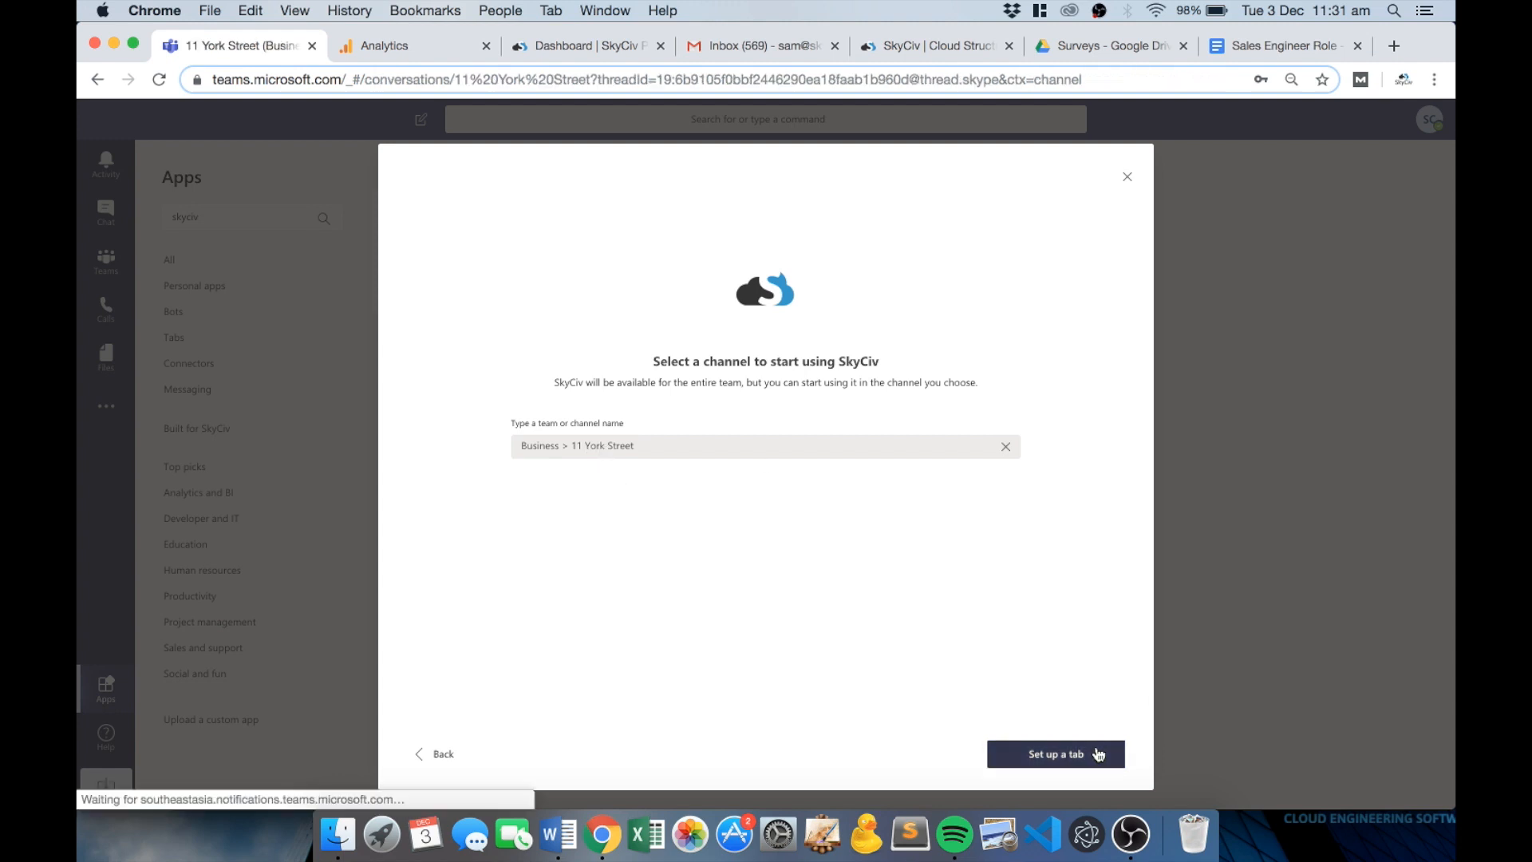
Link the SkyCiv tab to the '11 York Street' S3D model and save the tab.
left_click(1055, 753)
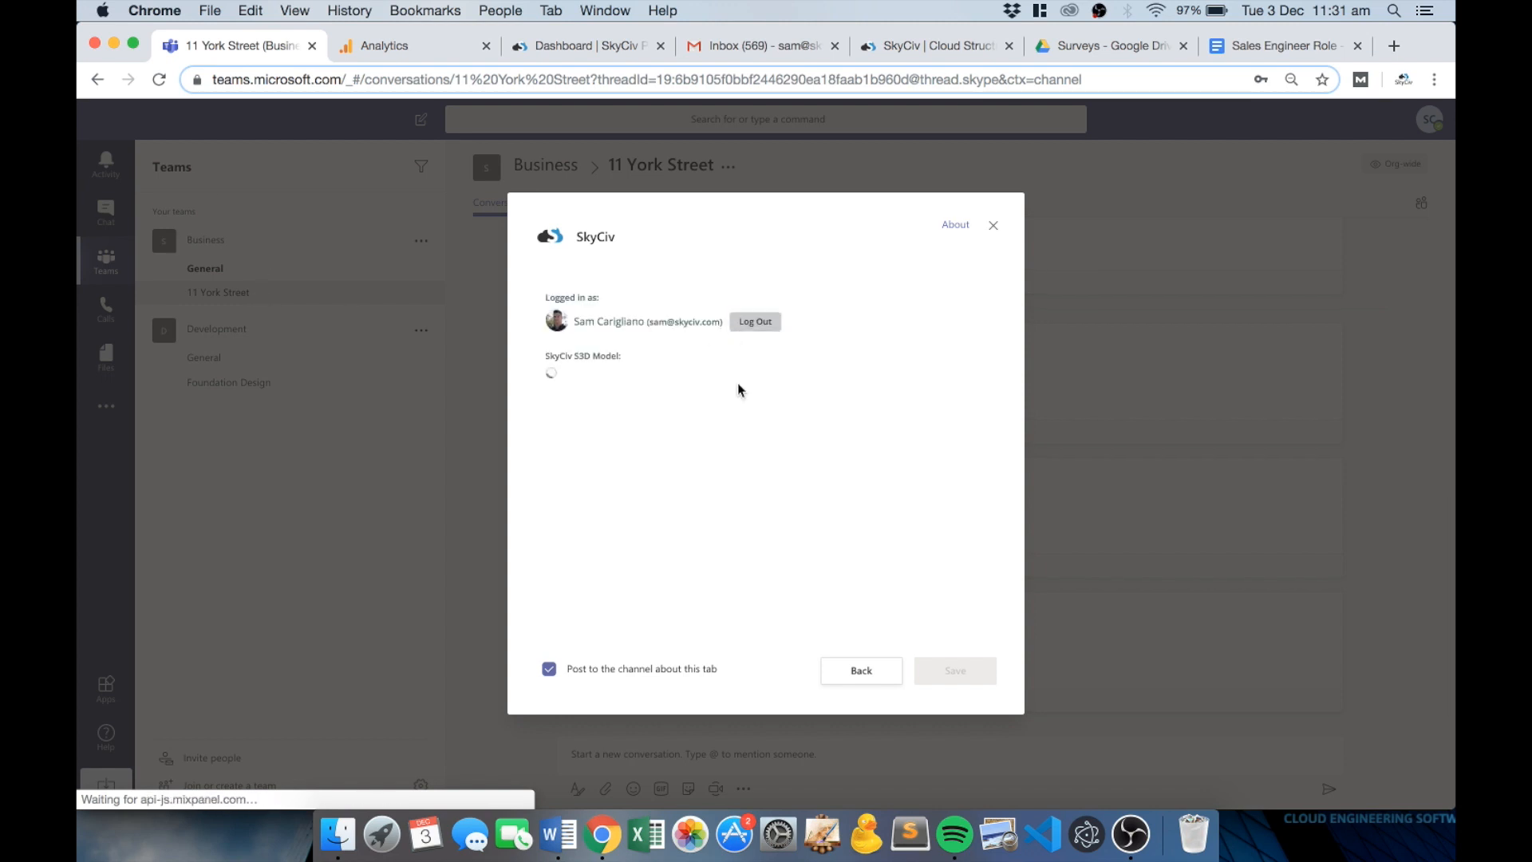
mouse_move(747, 402)
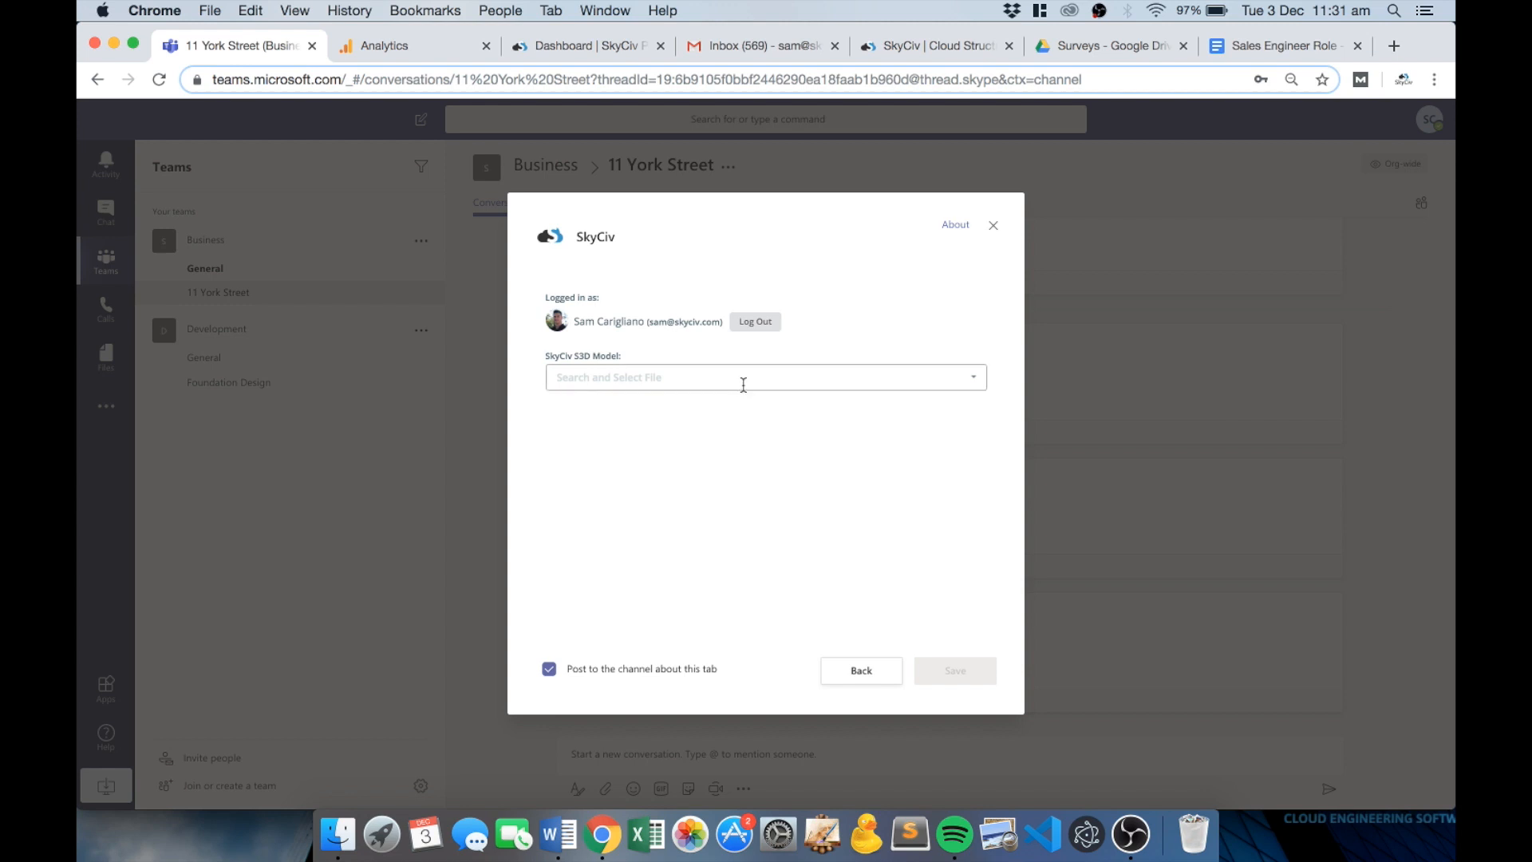
left_click(765, 377)
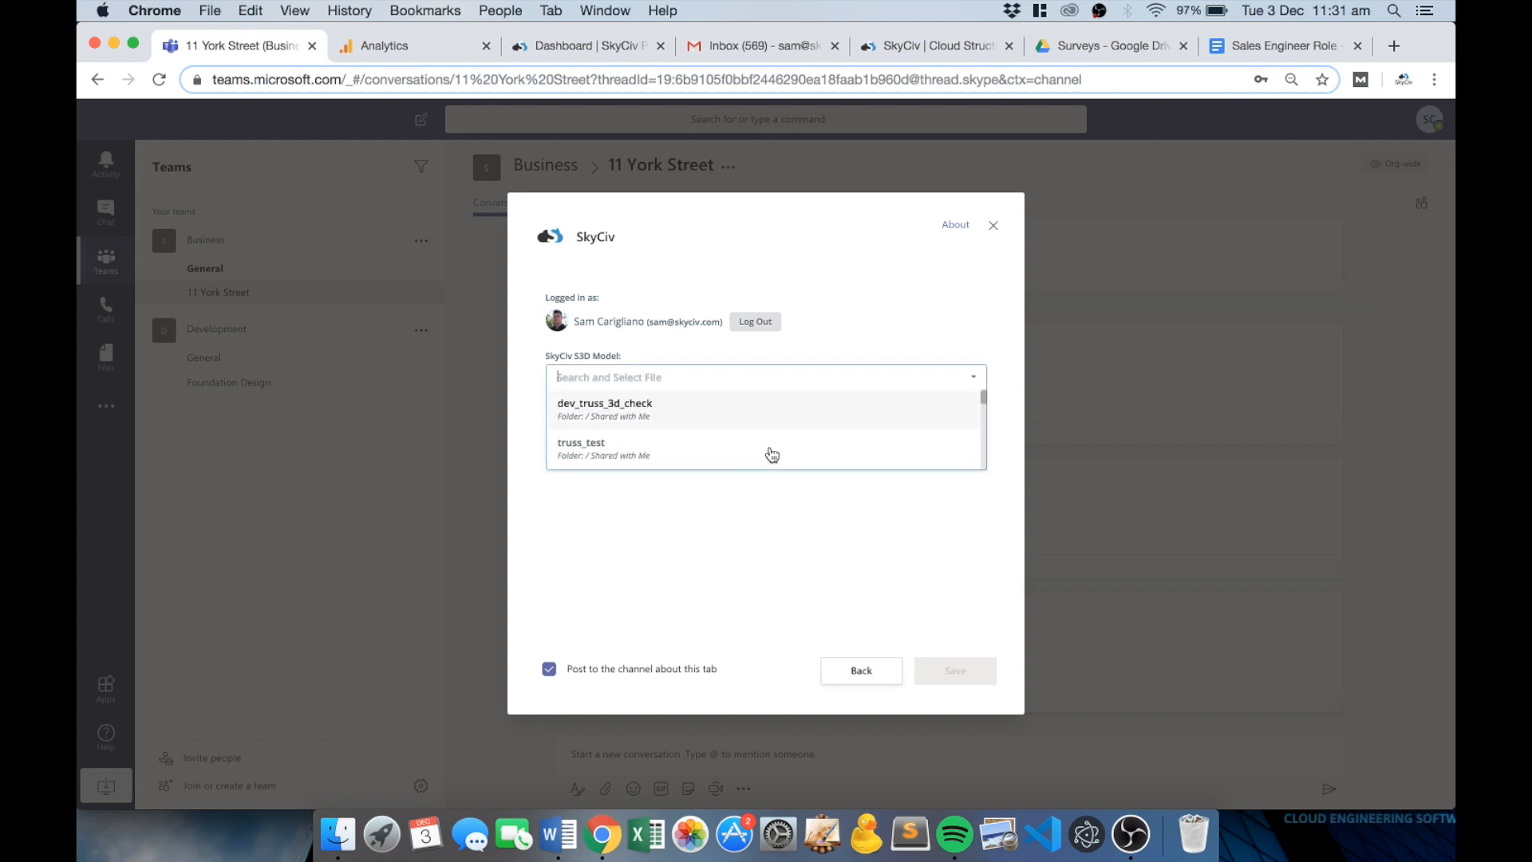
type("11")
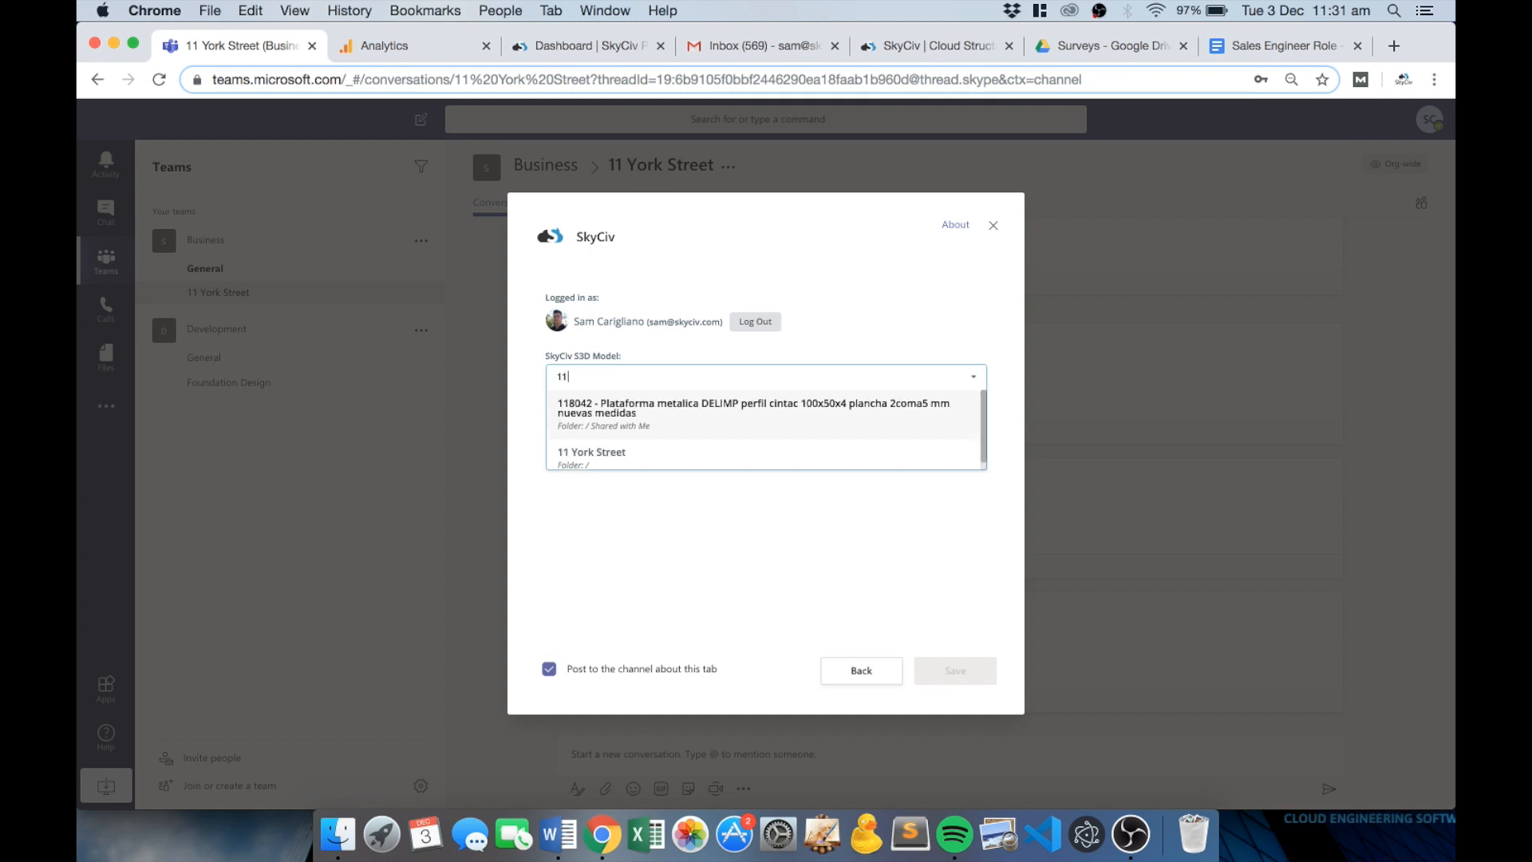
type("york")
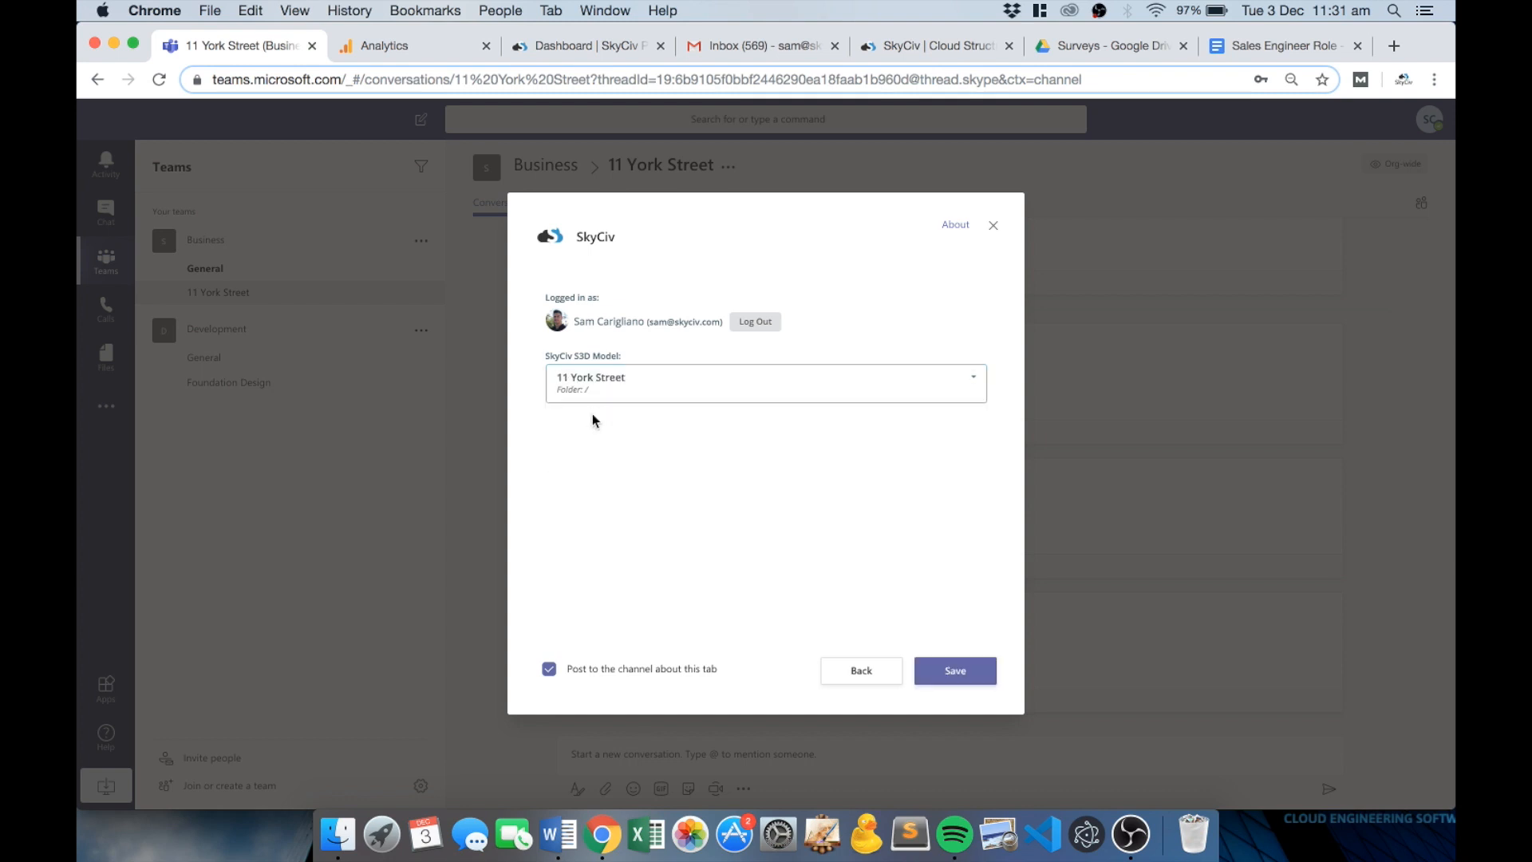
left_click(954, 670)
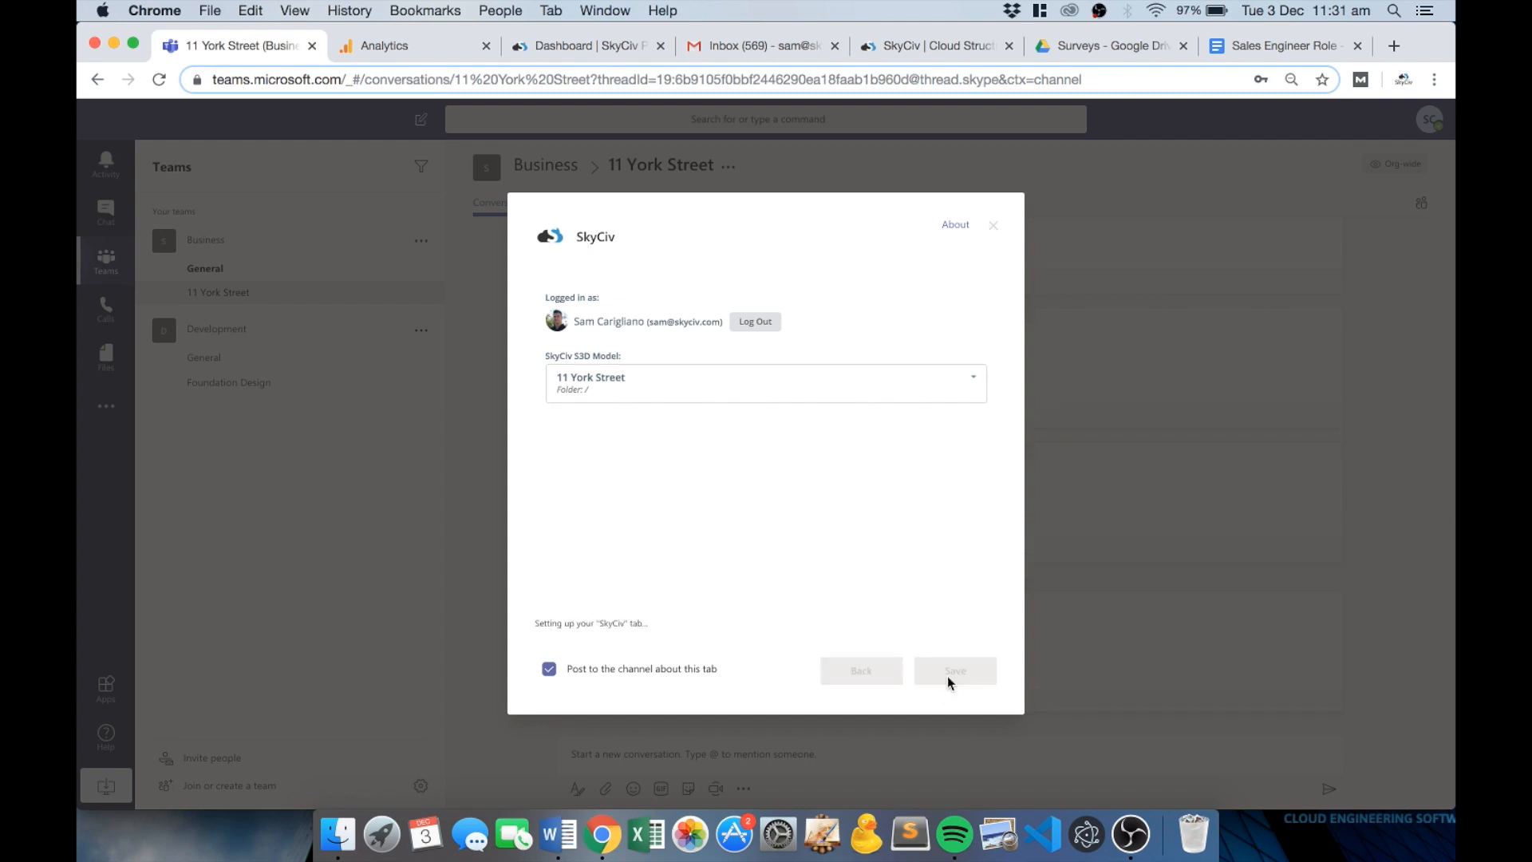
left_click(954, 670)
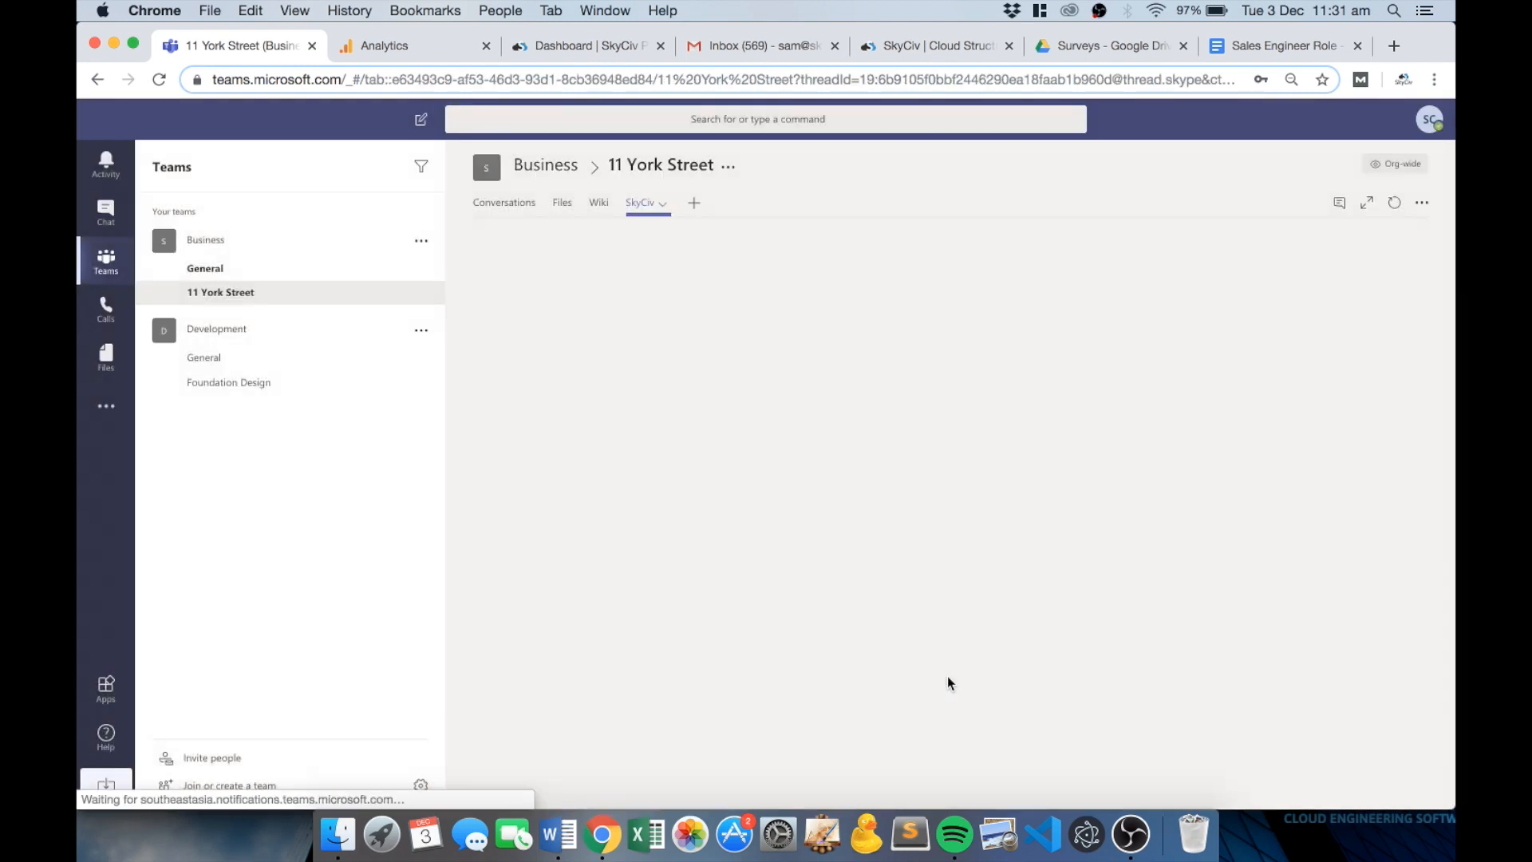
Let the SkyCiv tab load the 11 York Street 3D view and change log.
left_click(641, 201)
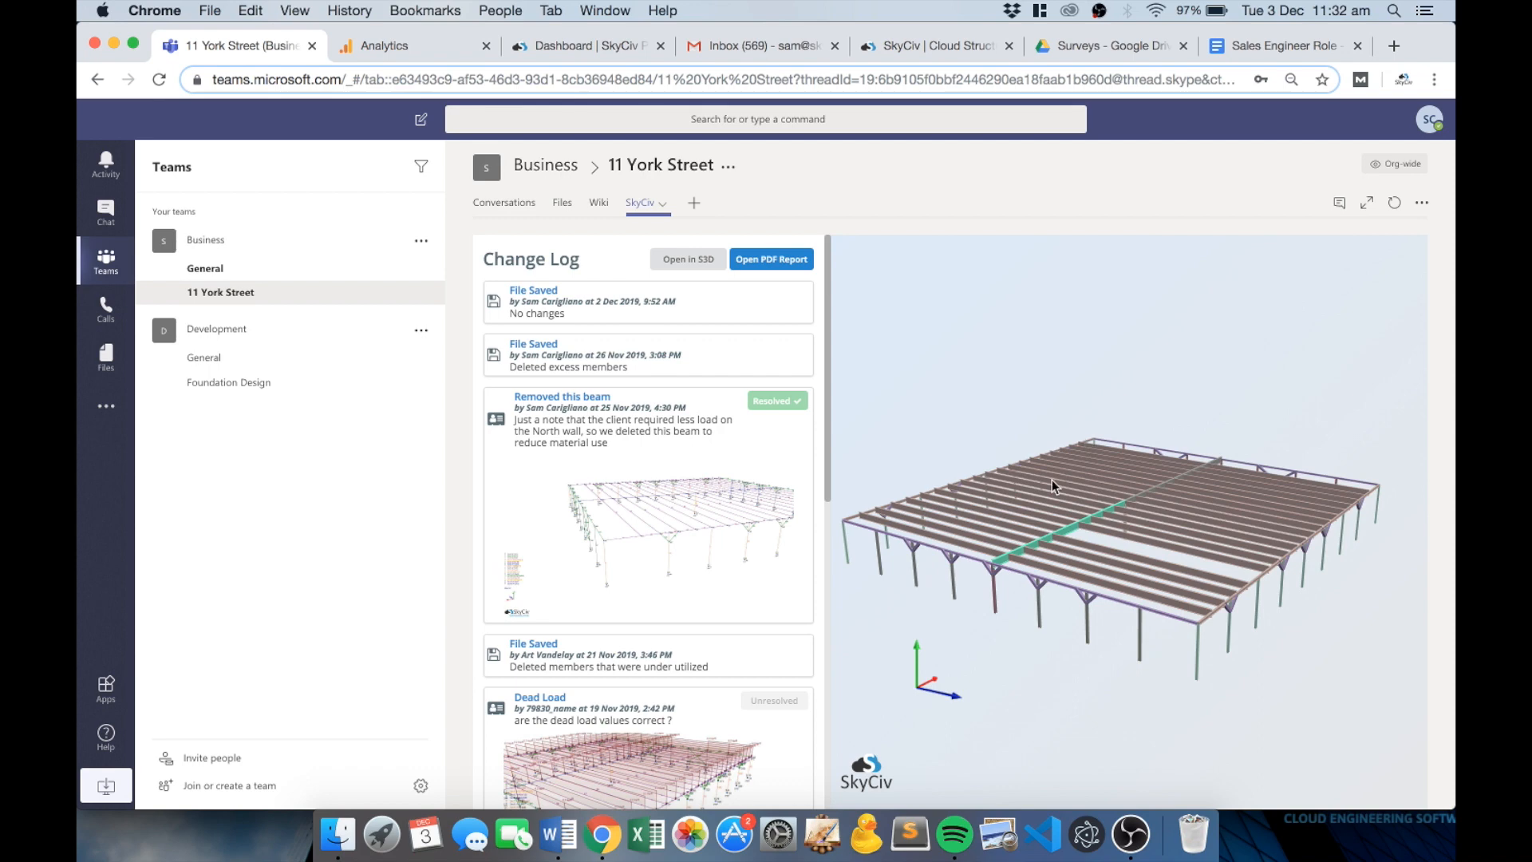
mouse_move(590, 331)
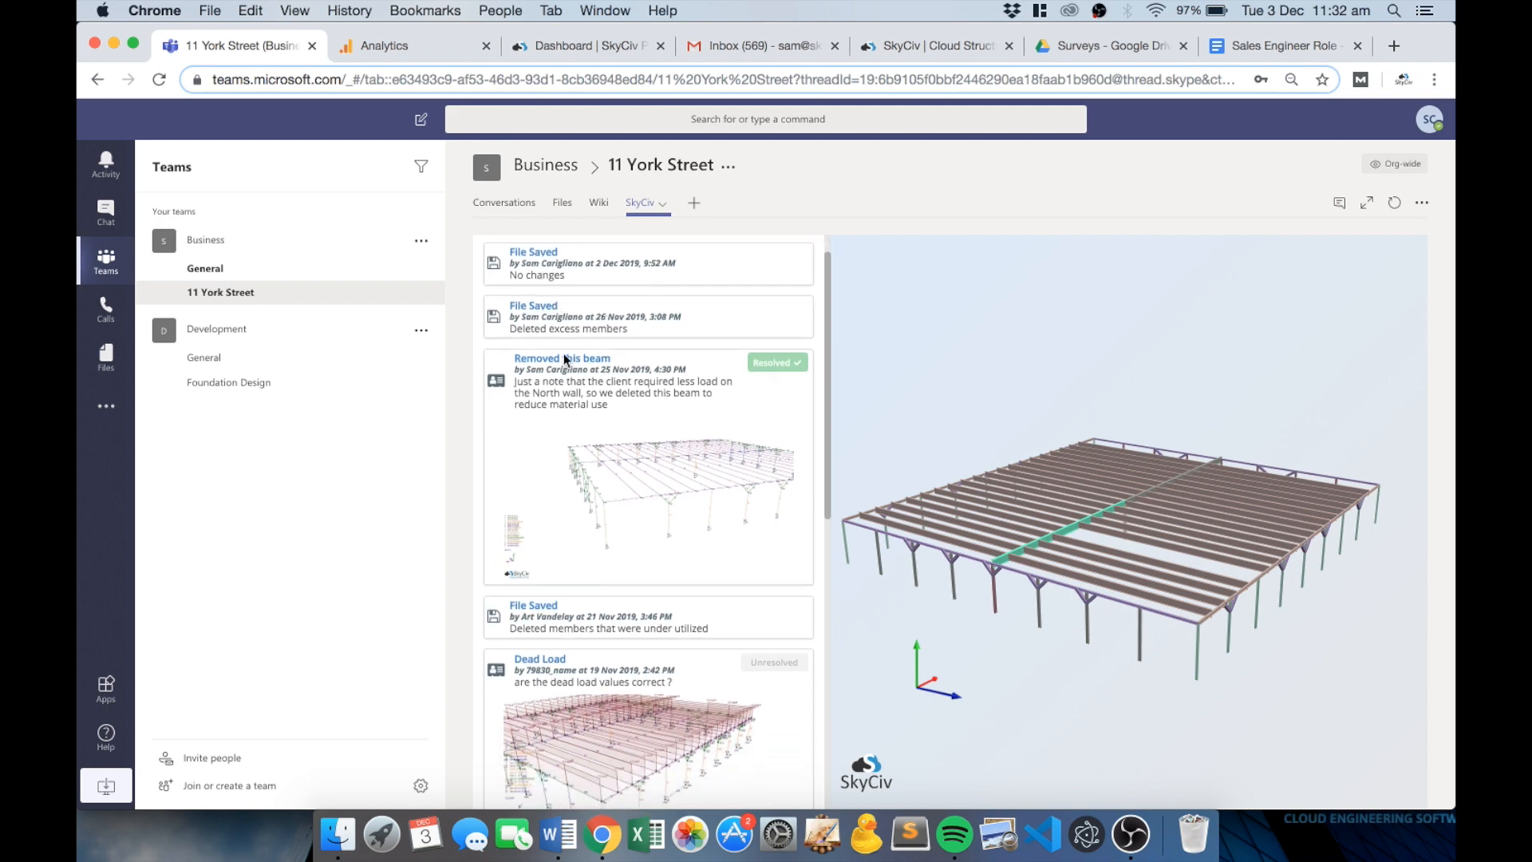
double_click(566, 327)
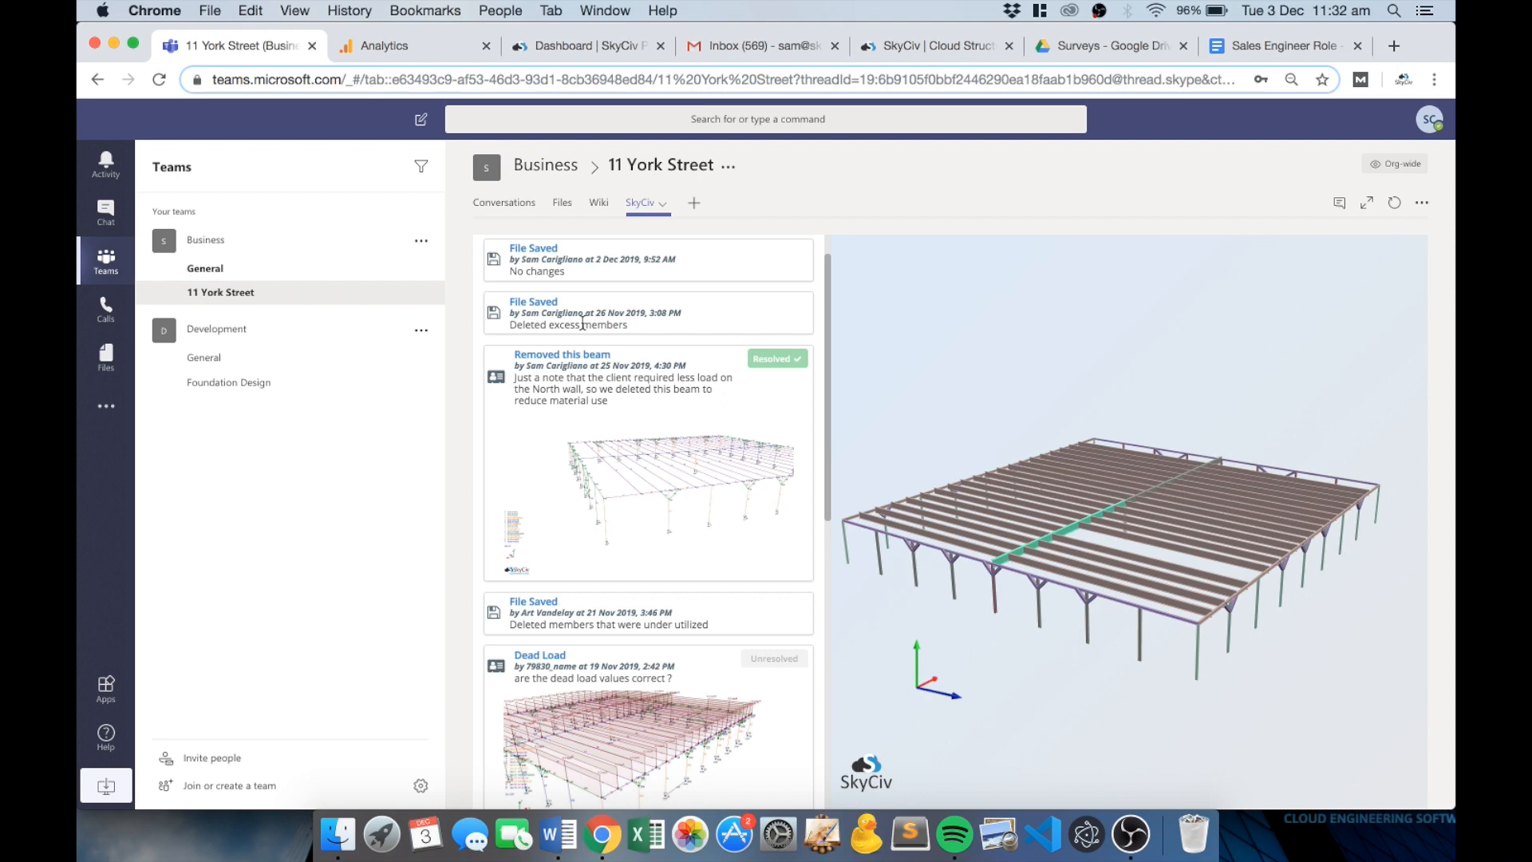
mouse_move(616, 361)
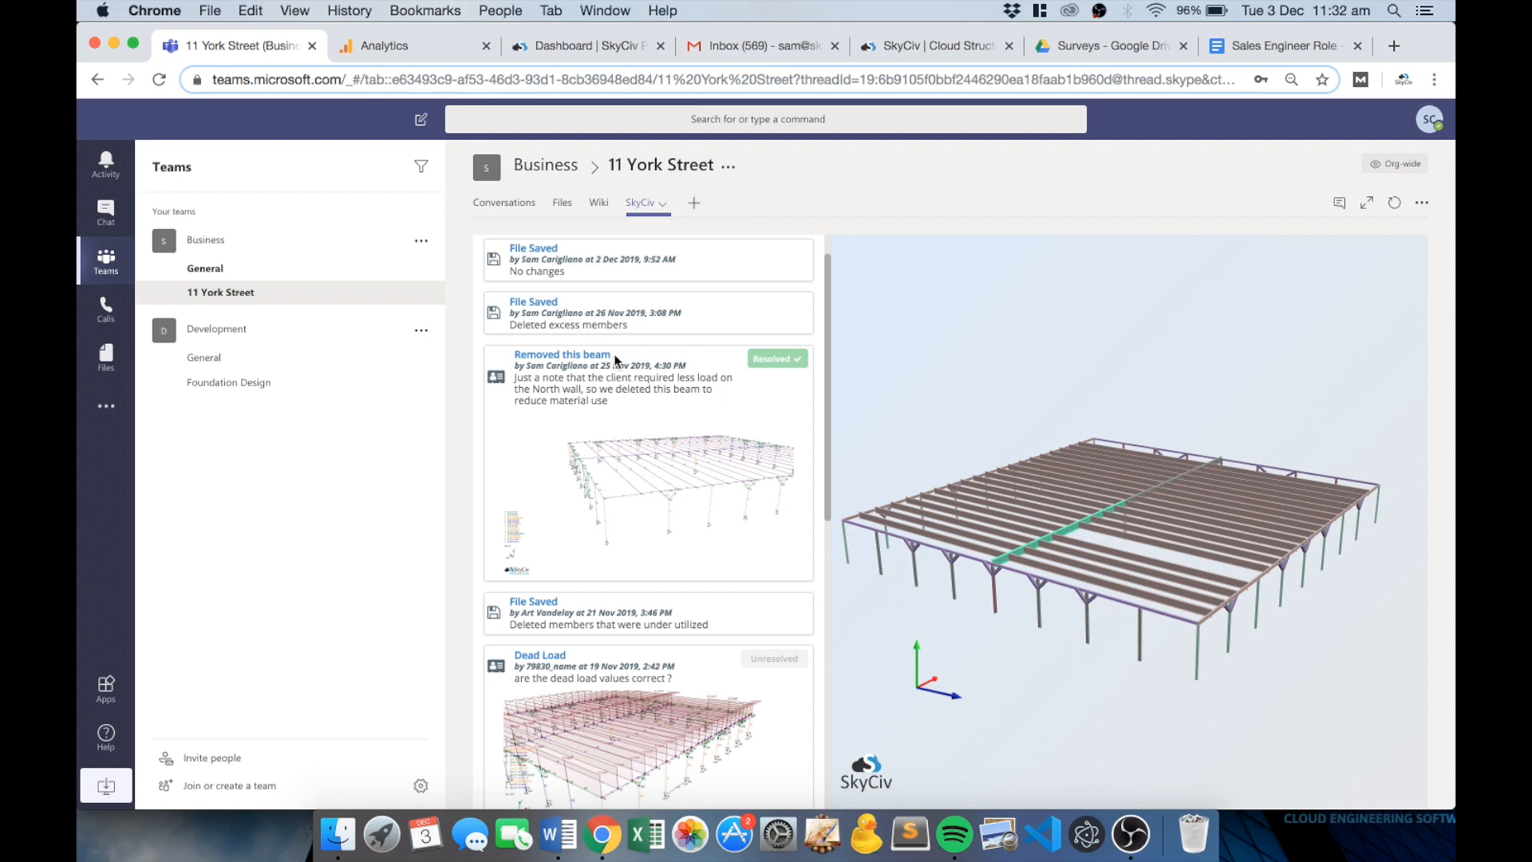
scroll("down", 3)
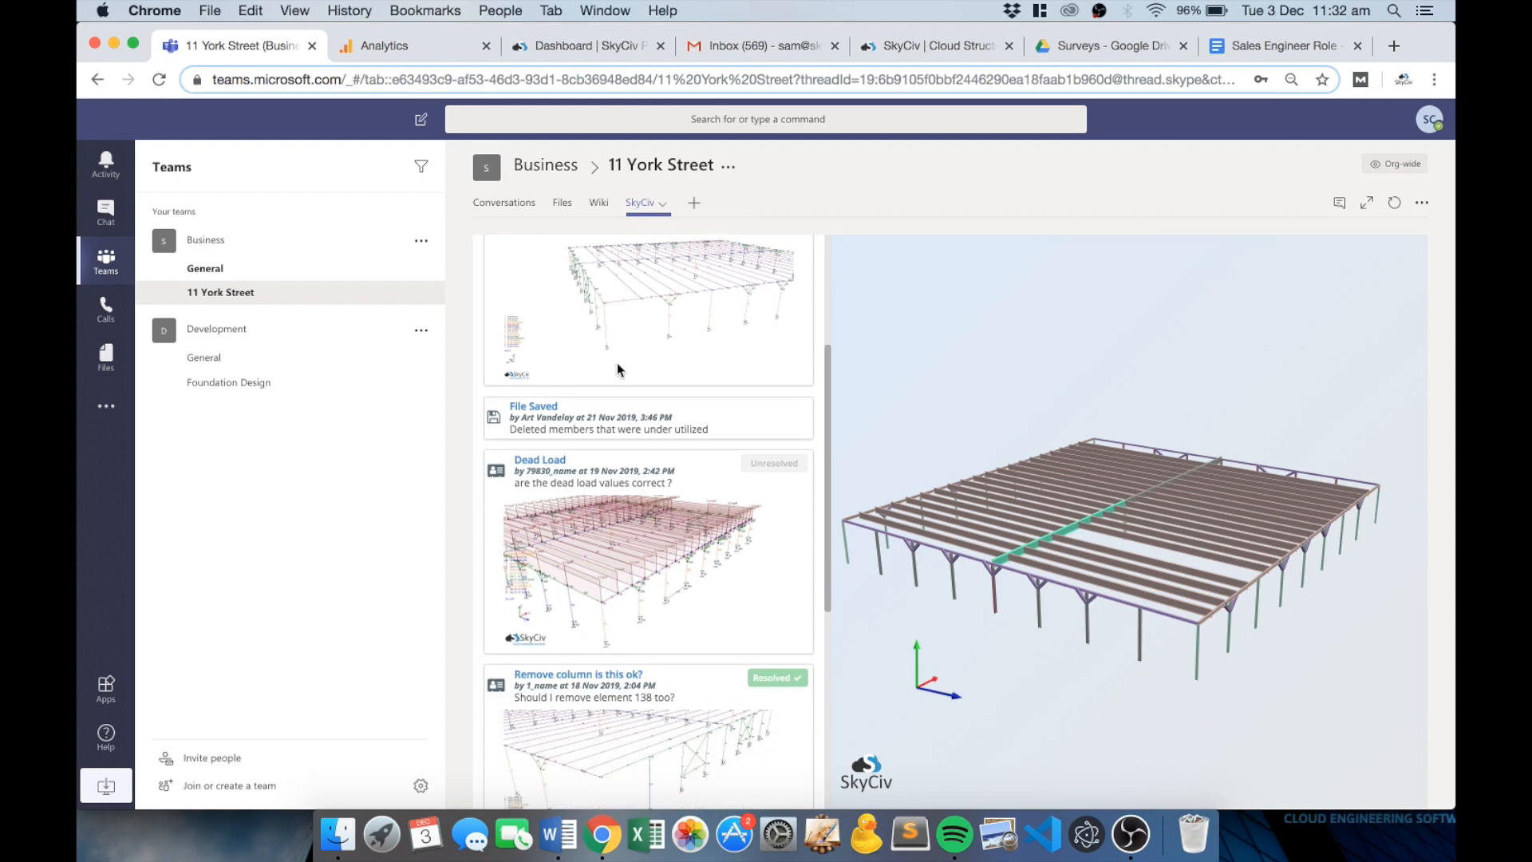
scroll("down", 3)
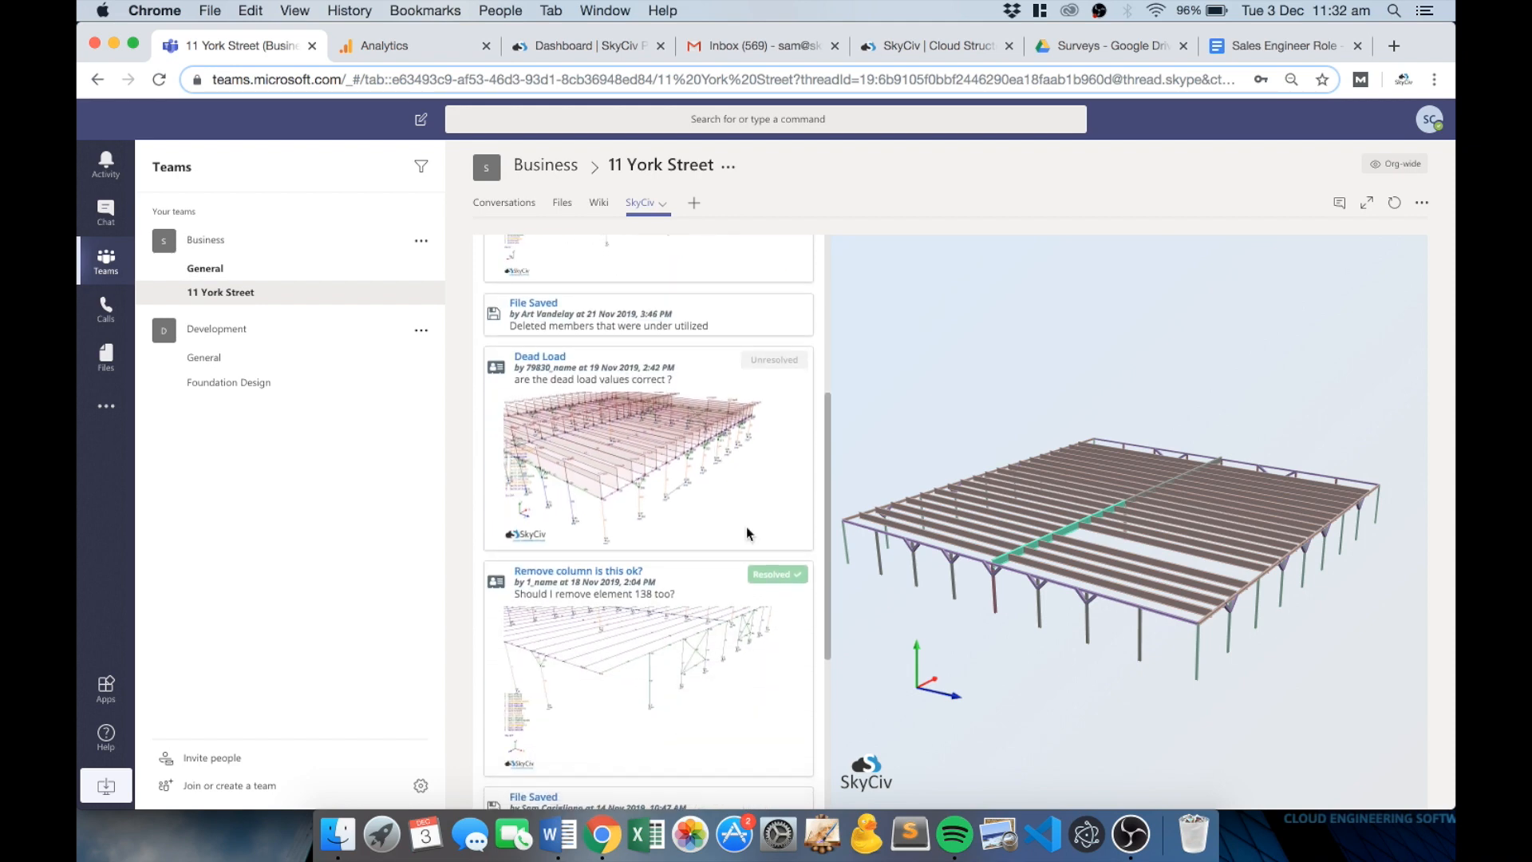
scroll("down", 3)
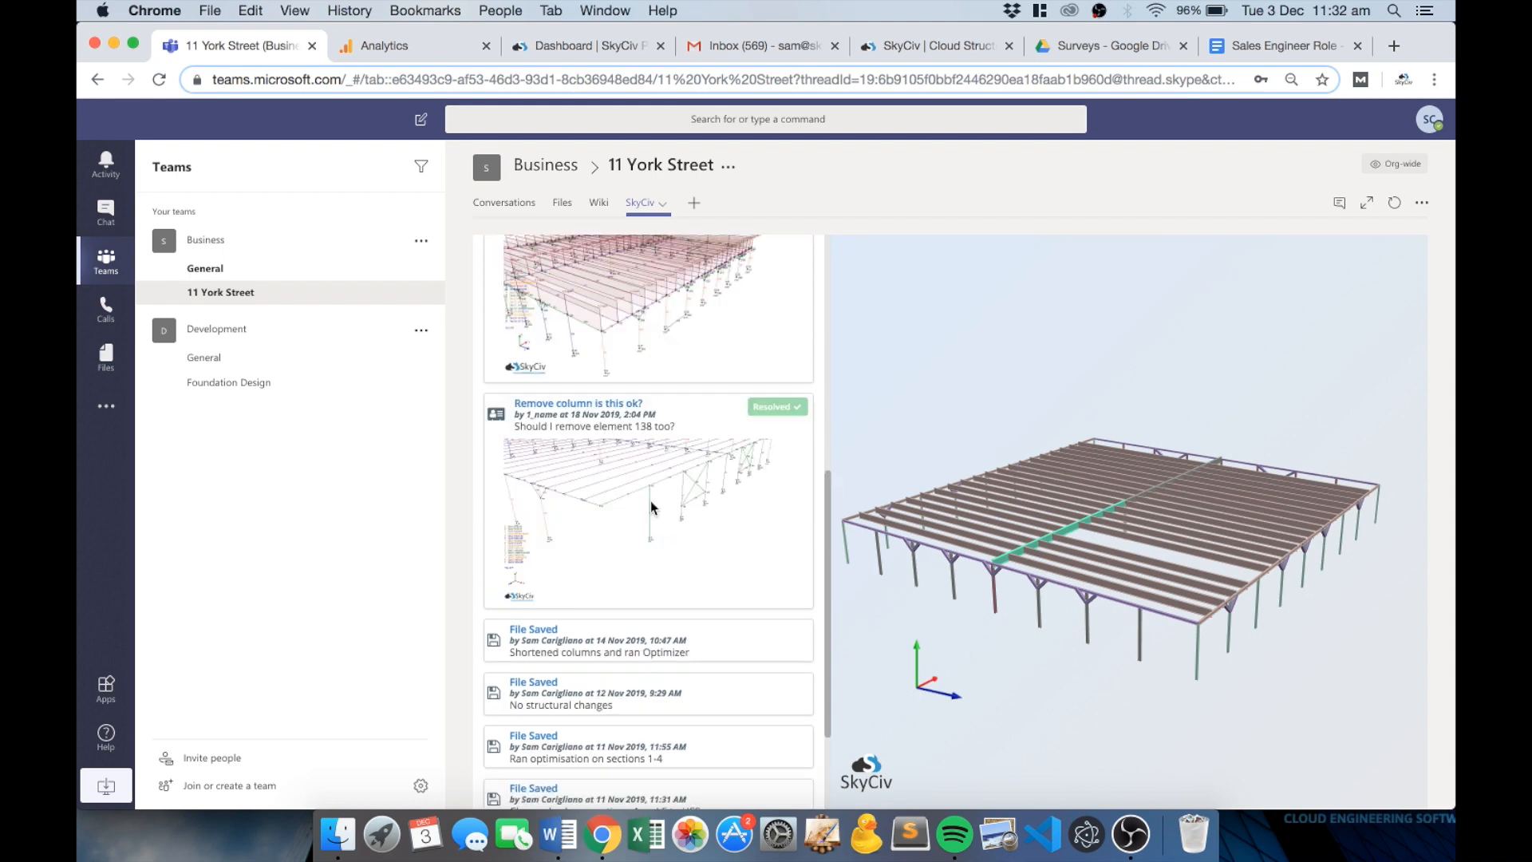
scroll("up", 3)
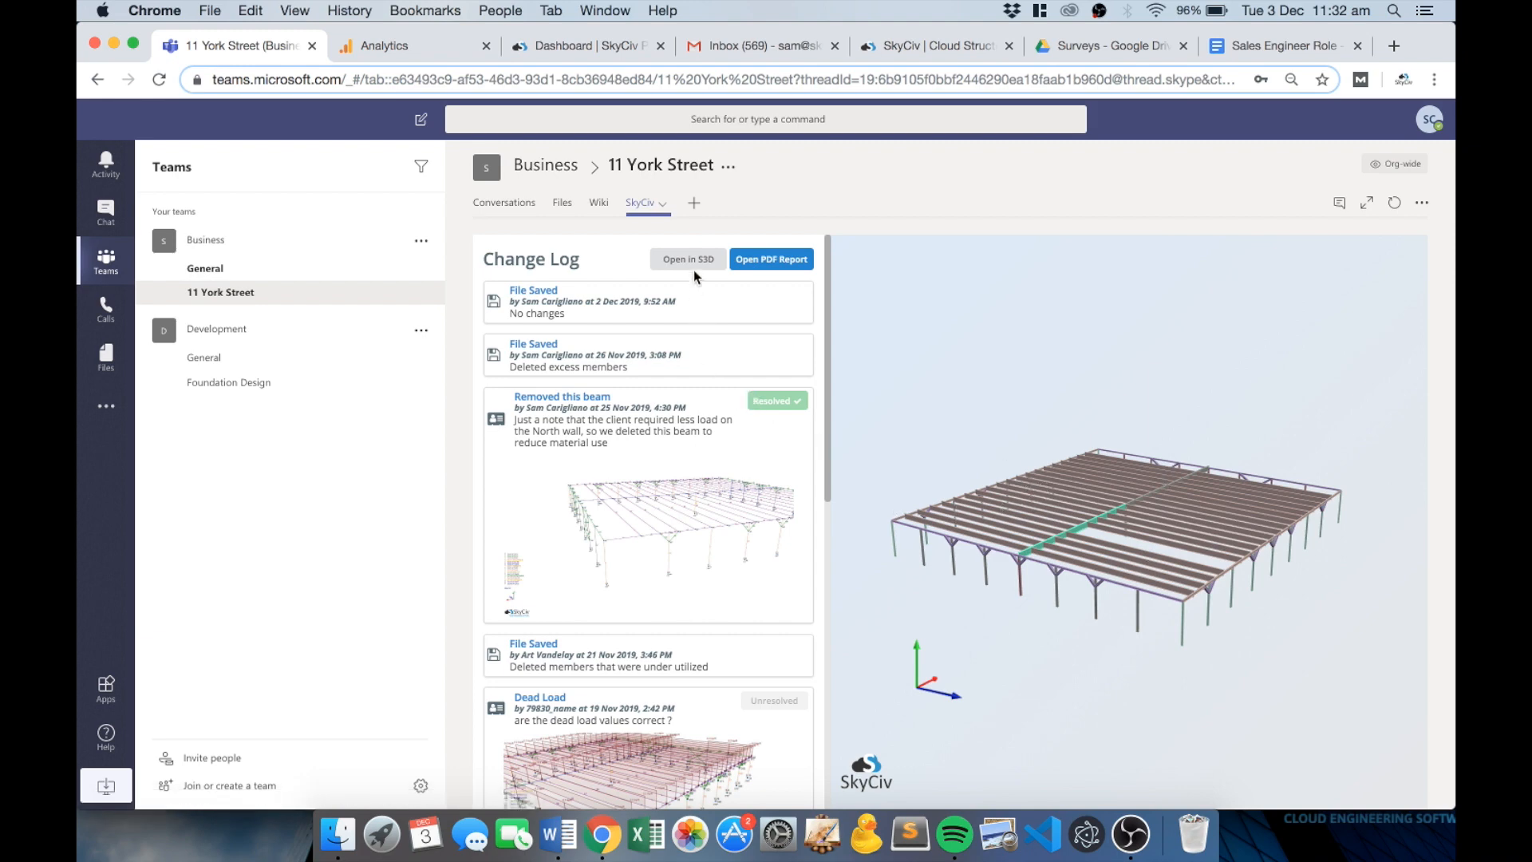
Launch the 11 York Street model in SkyCiv S3D via Open in S3D.
left_click(687, 259)
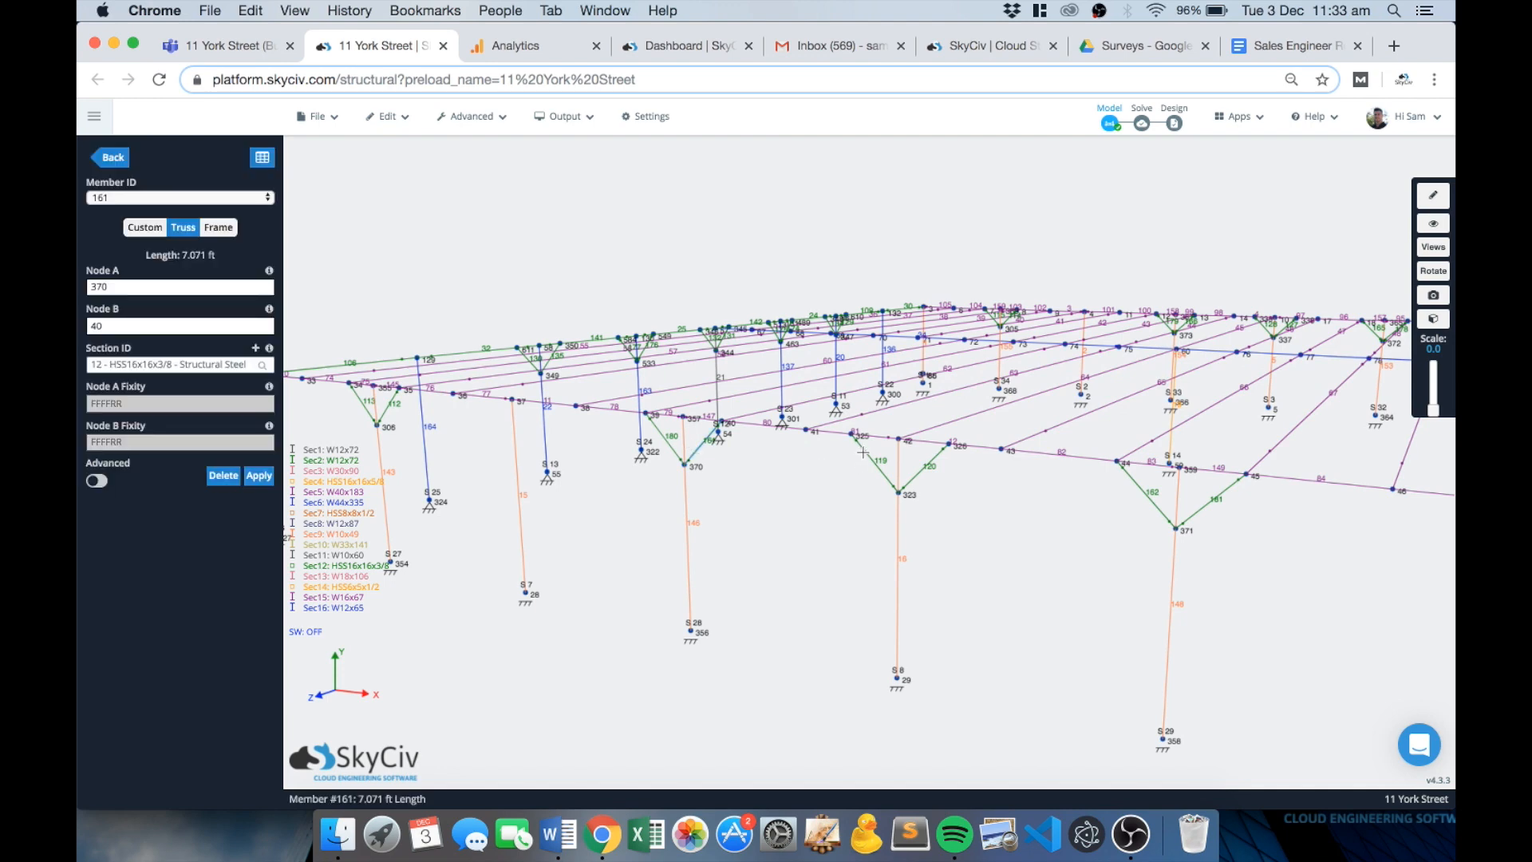
Draw two diagonal members forming an X brace between the near-wall columns.
right_click(860, 450)
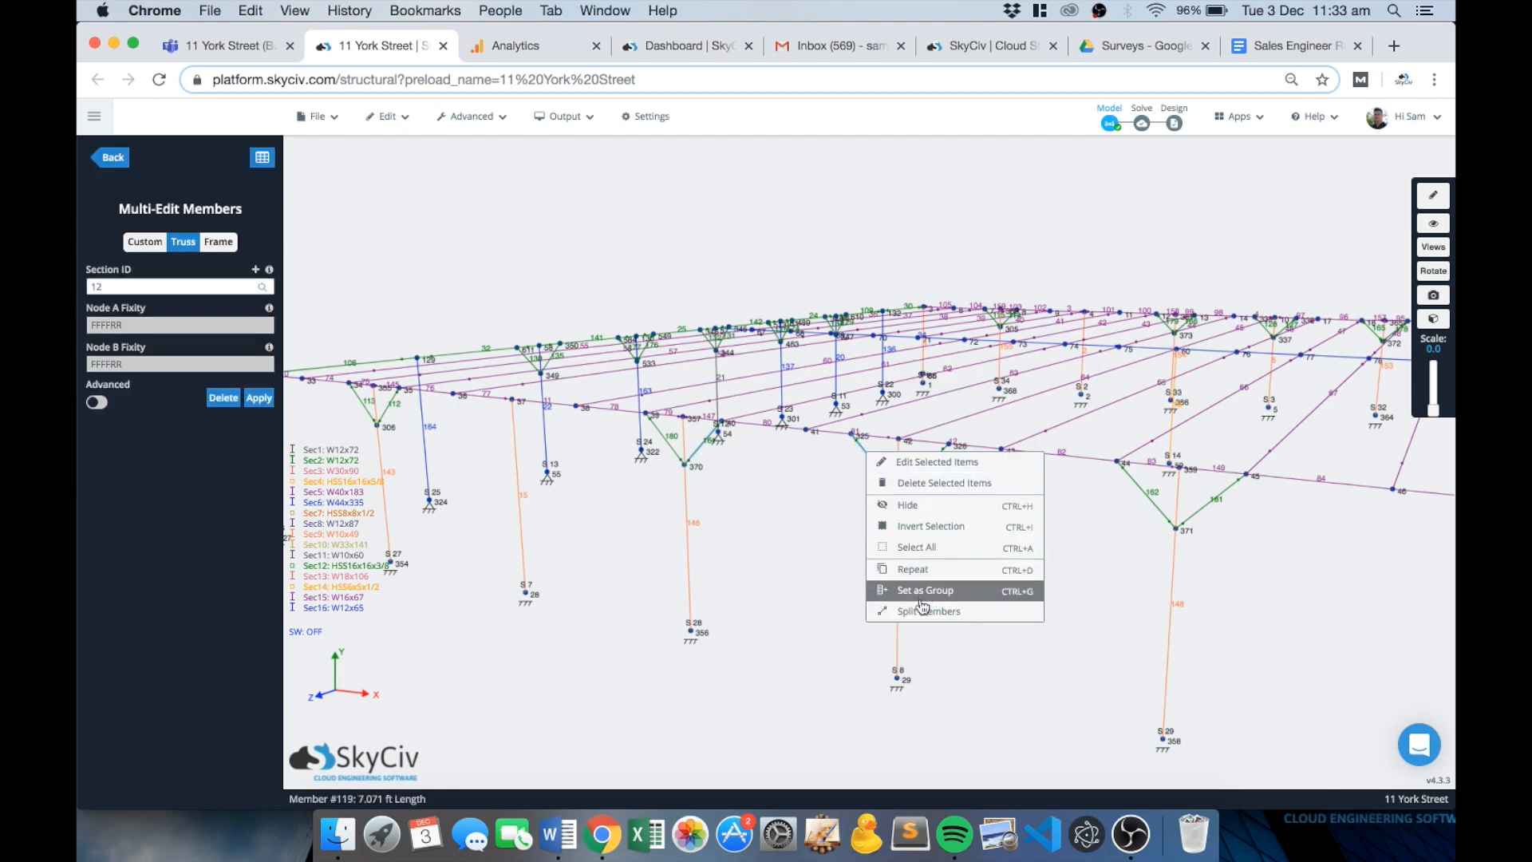
left_click(929, 610)
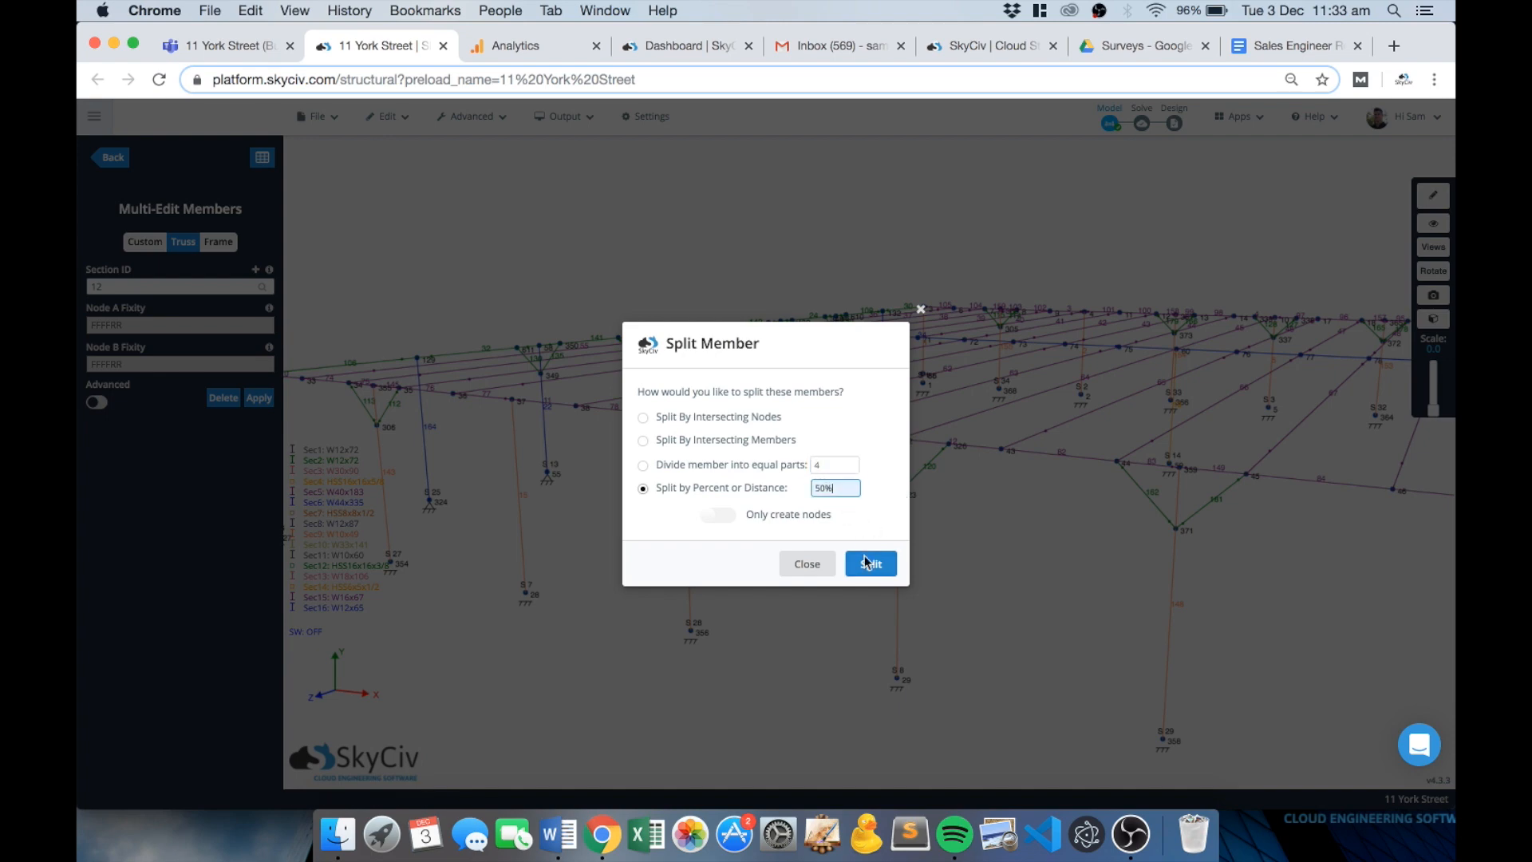
left_click(869, 563)
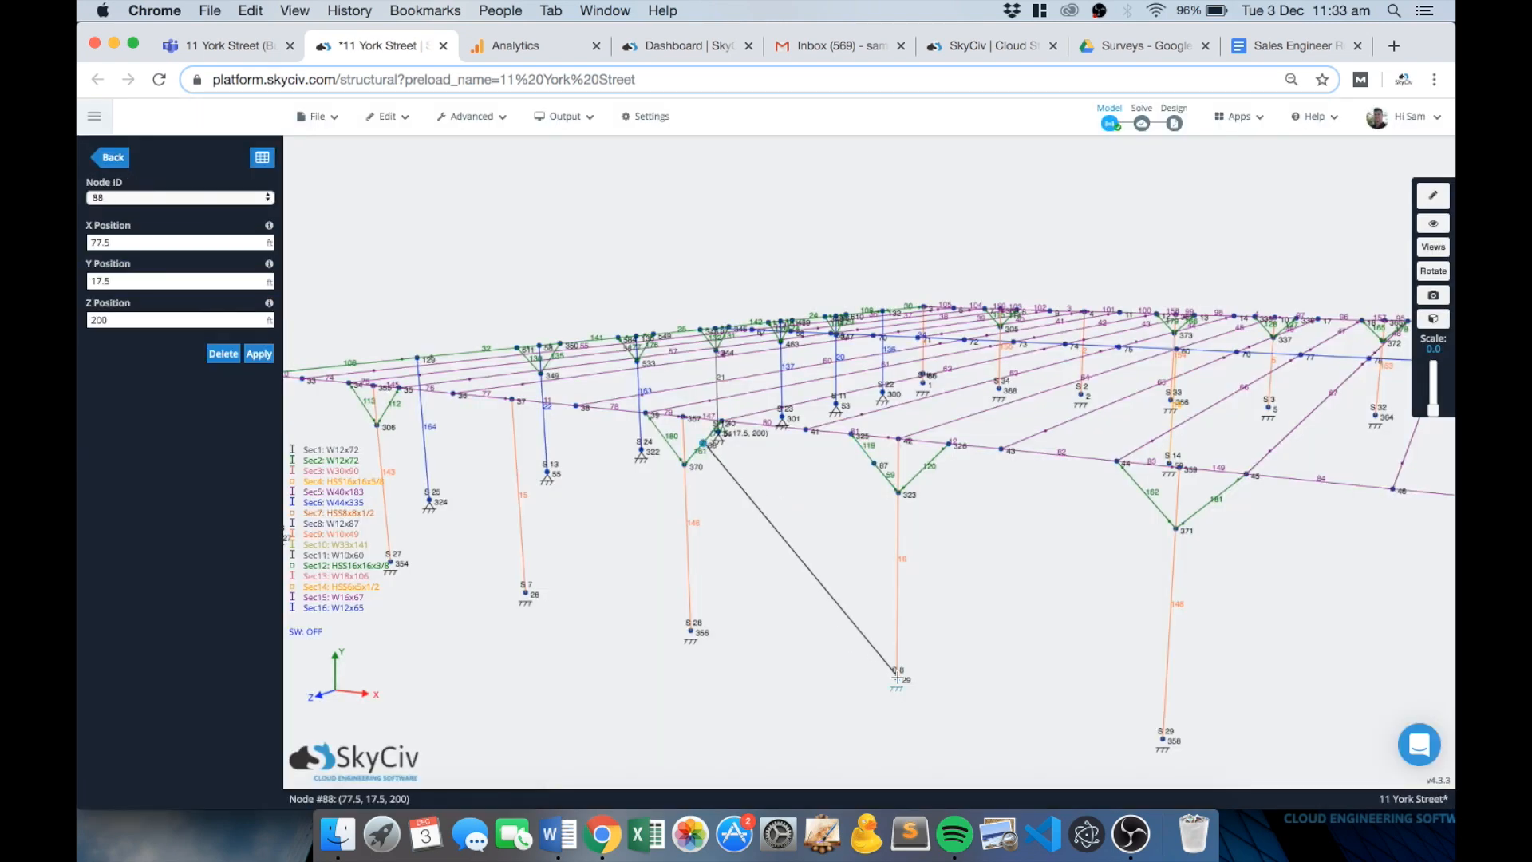
left_click(874, 461)
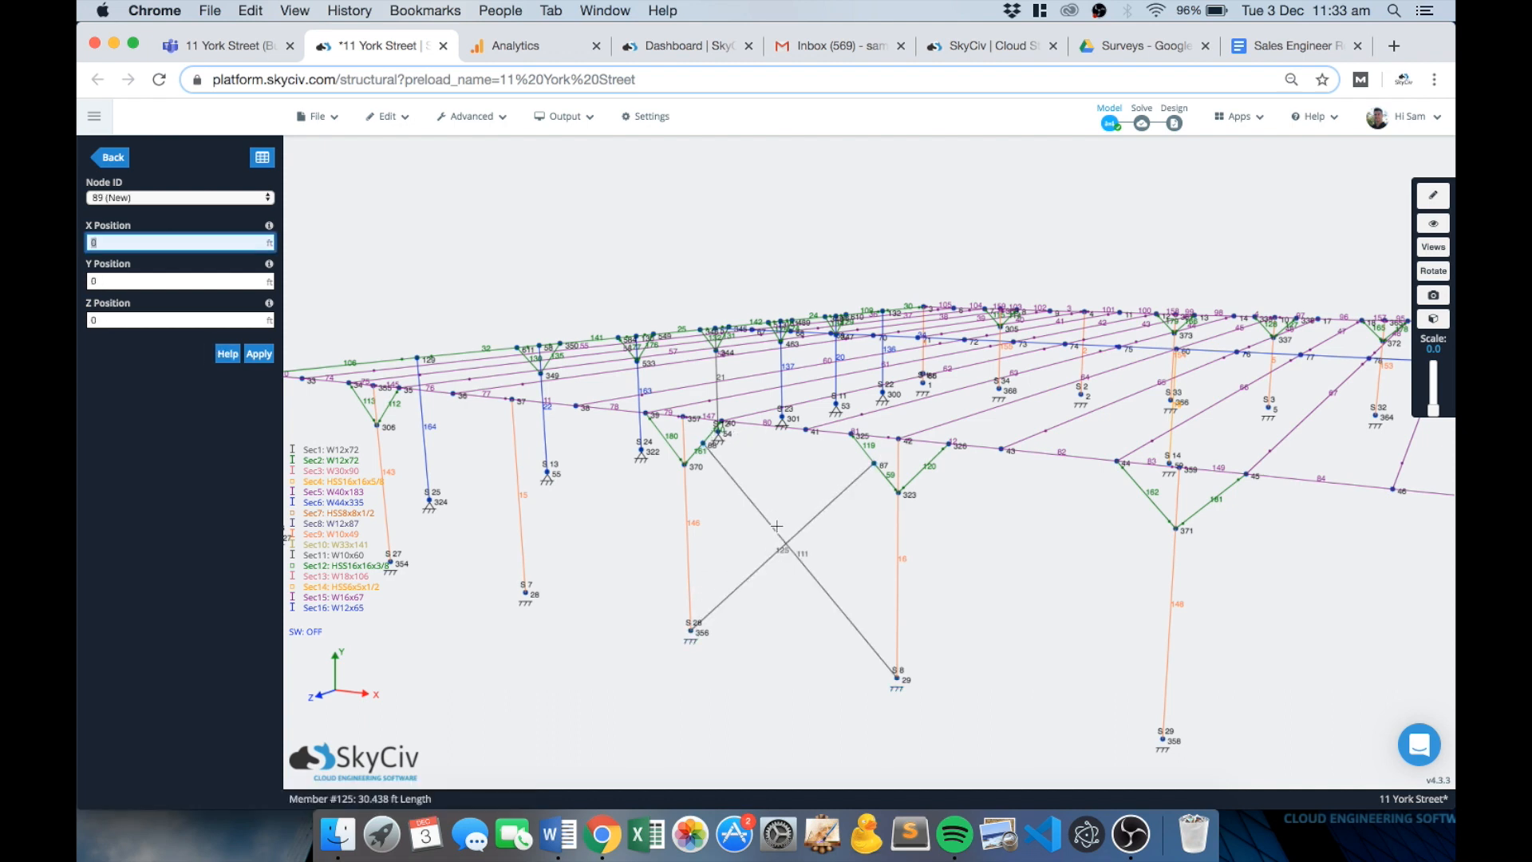
right_click(776, 526)
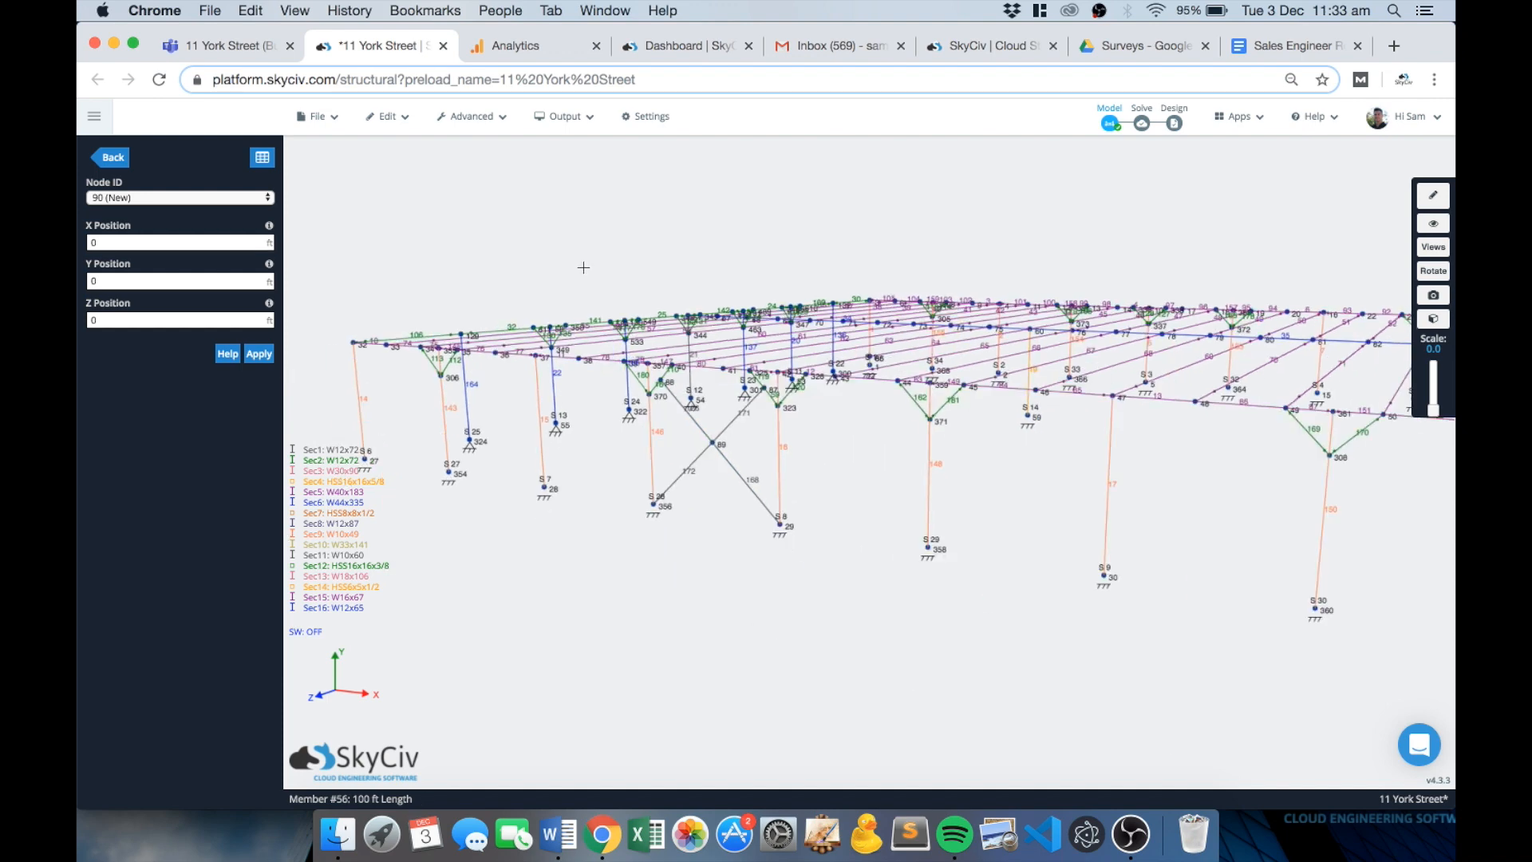
left_click(317, 116)
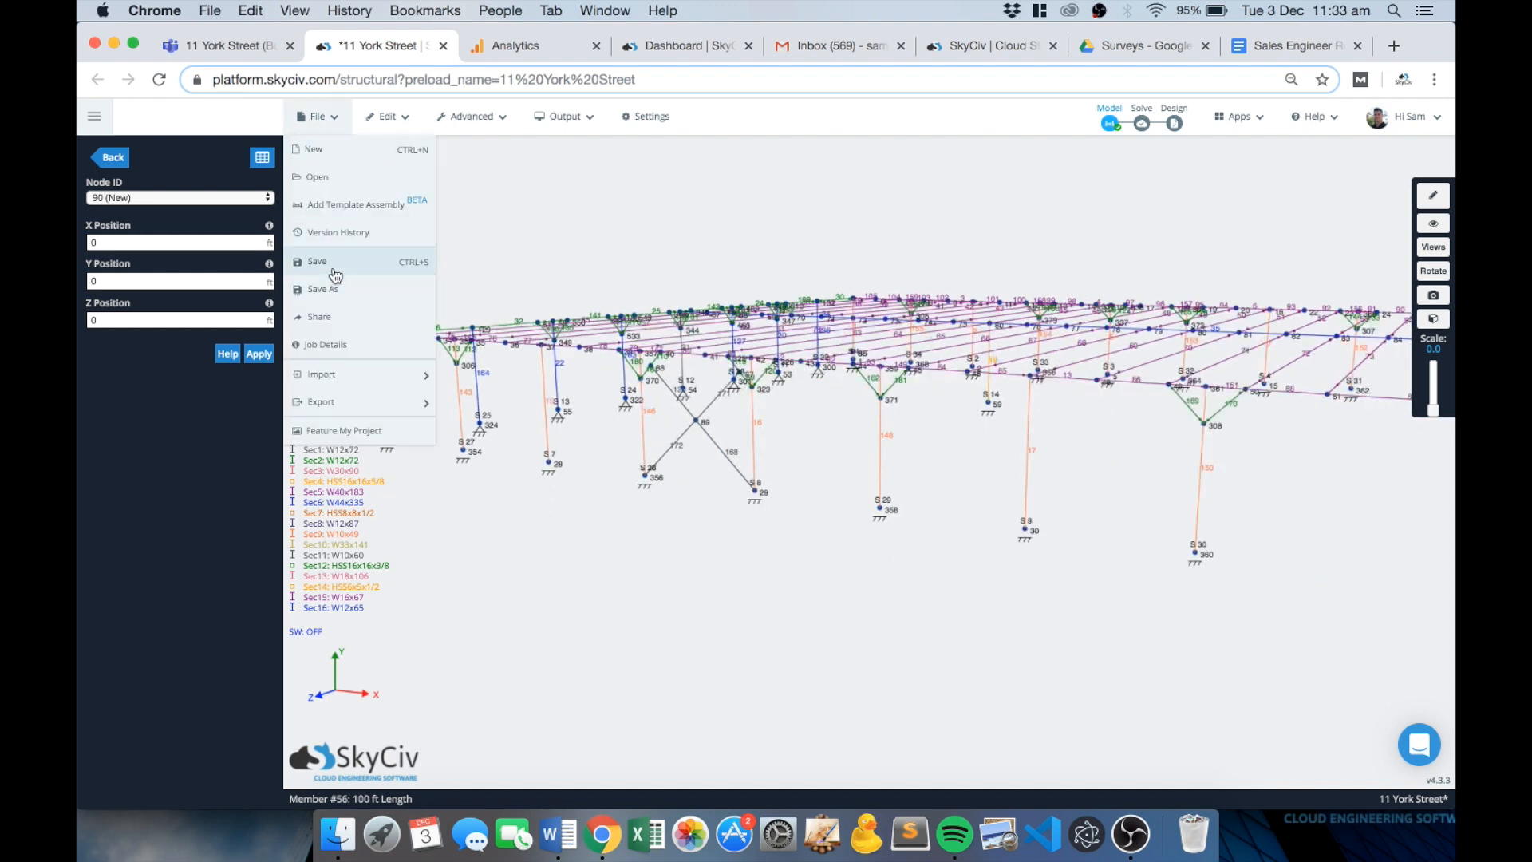
Save the model with the version comment 'Added bracing on Northern wall'.
left_click(316, 261)
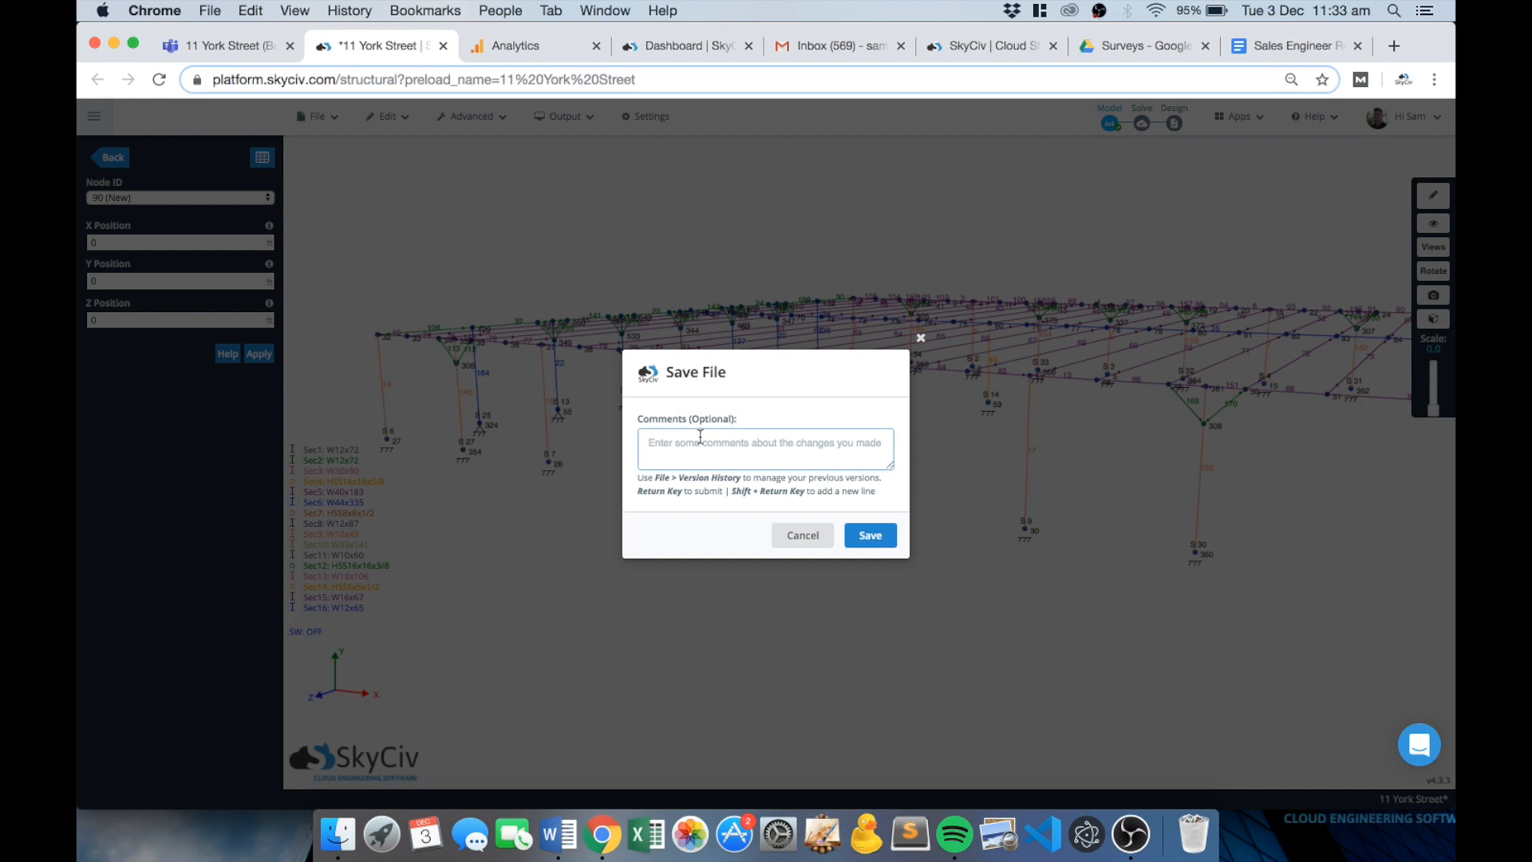
type("Added b")
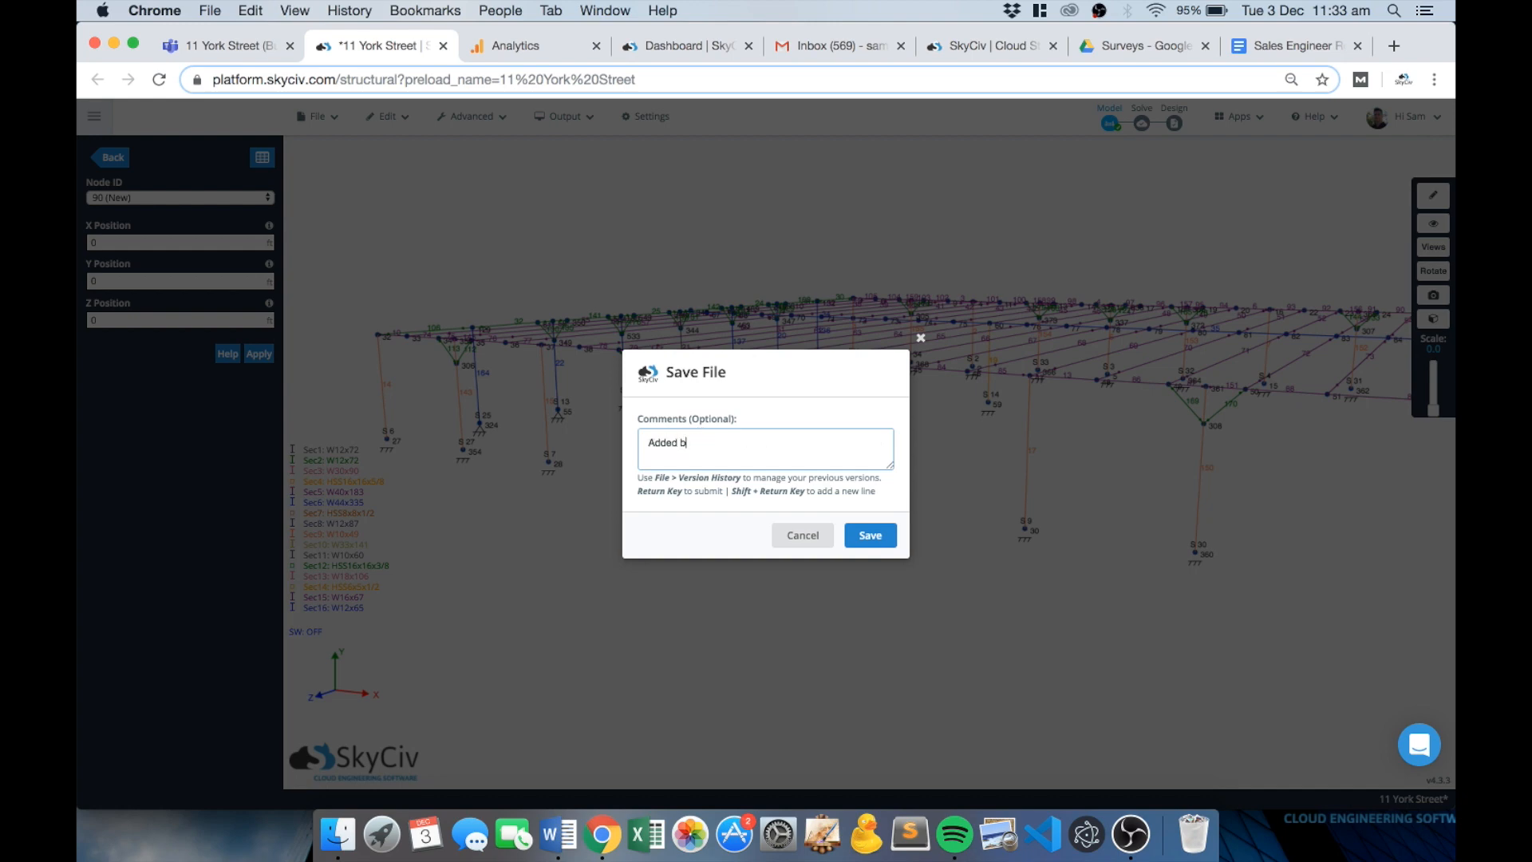
type("racing on Not")
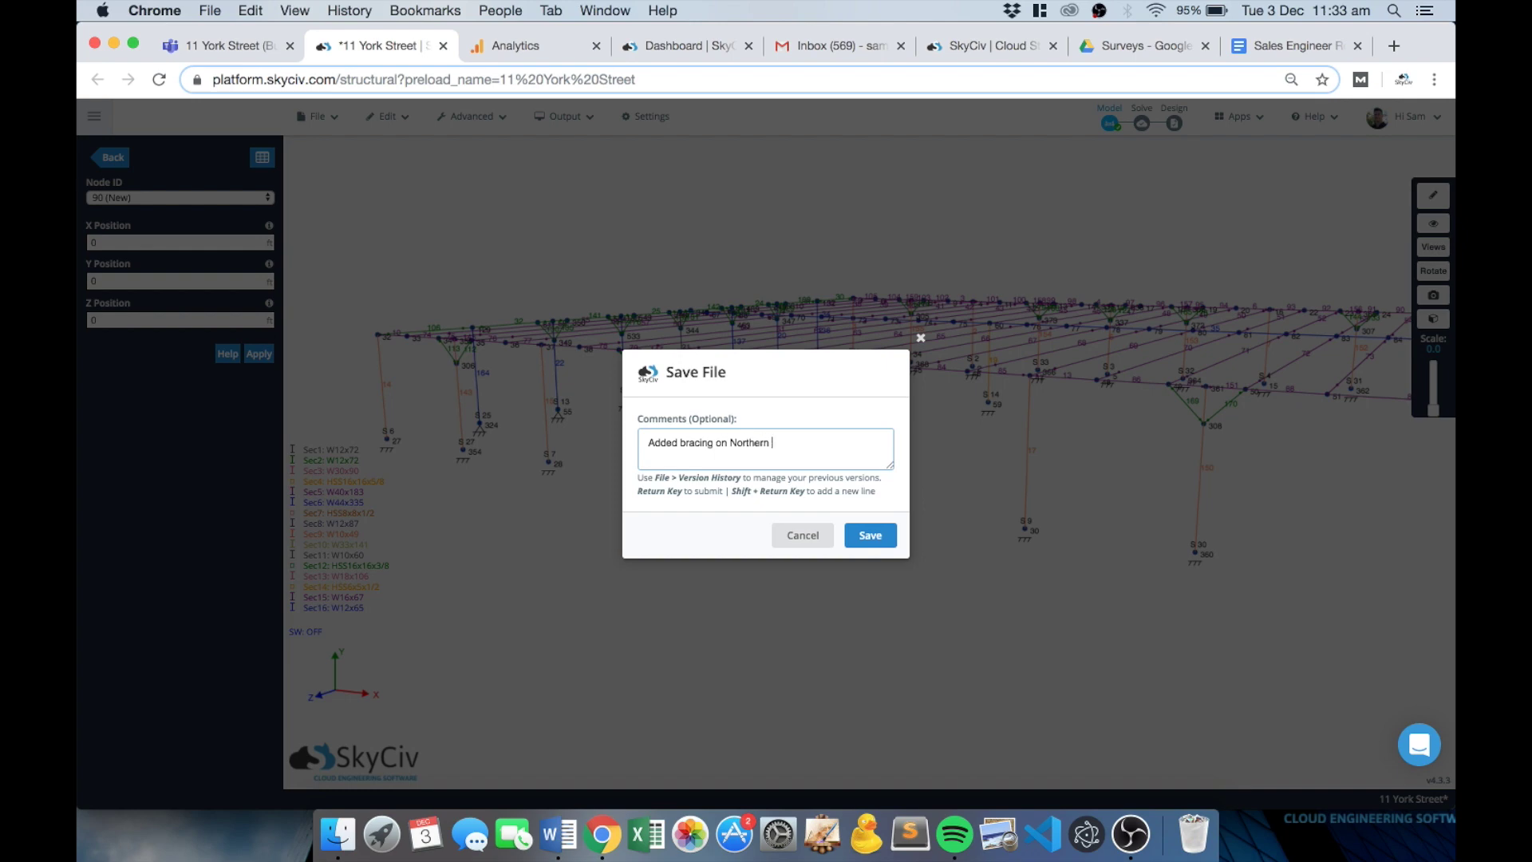
left_click(868, 535)
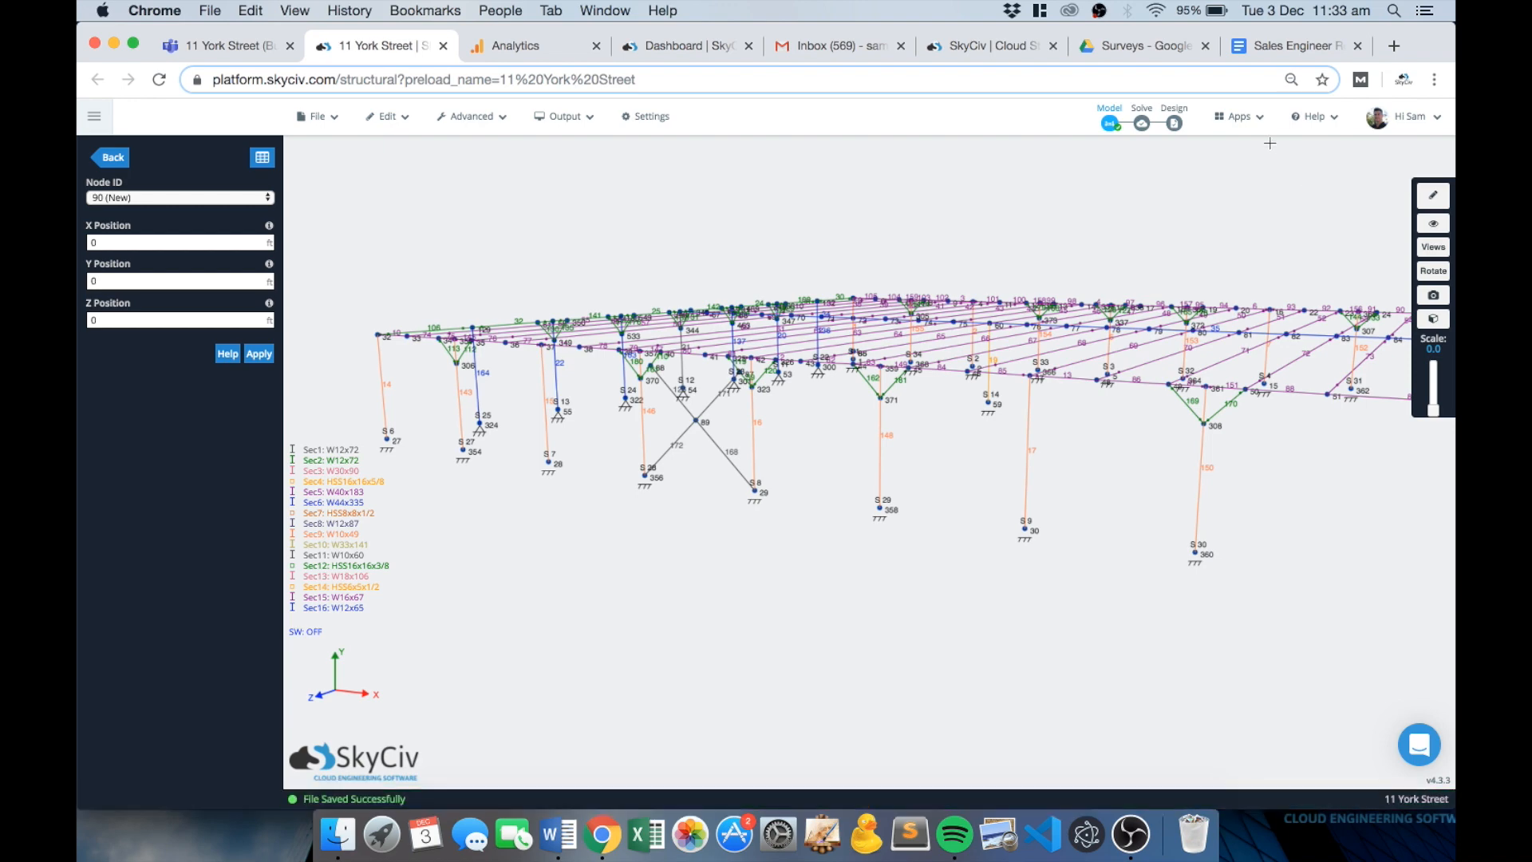
left_click(1238, 117)
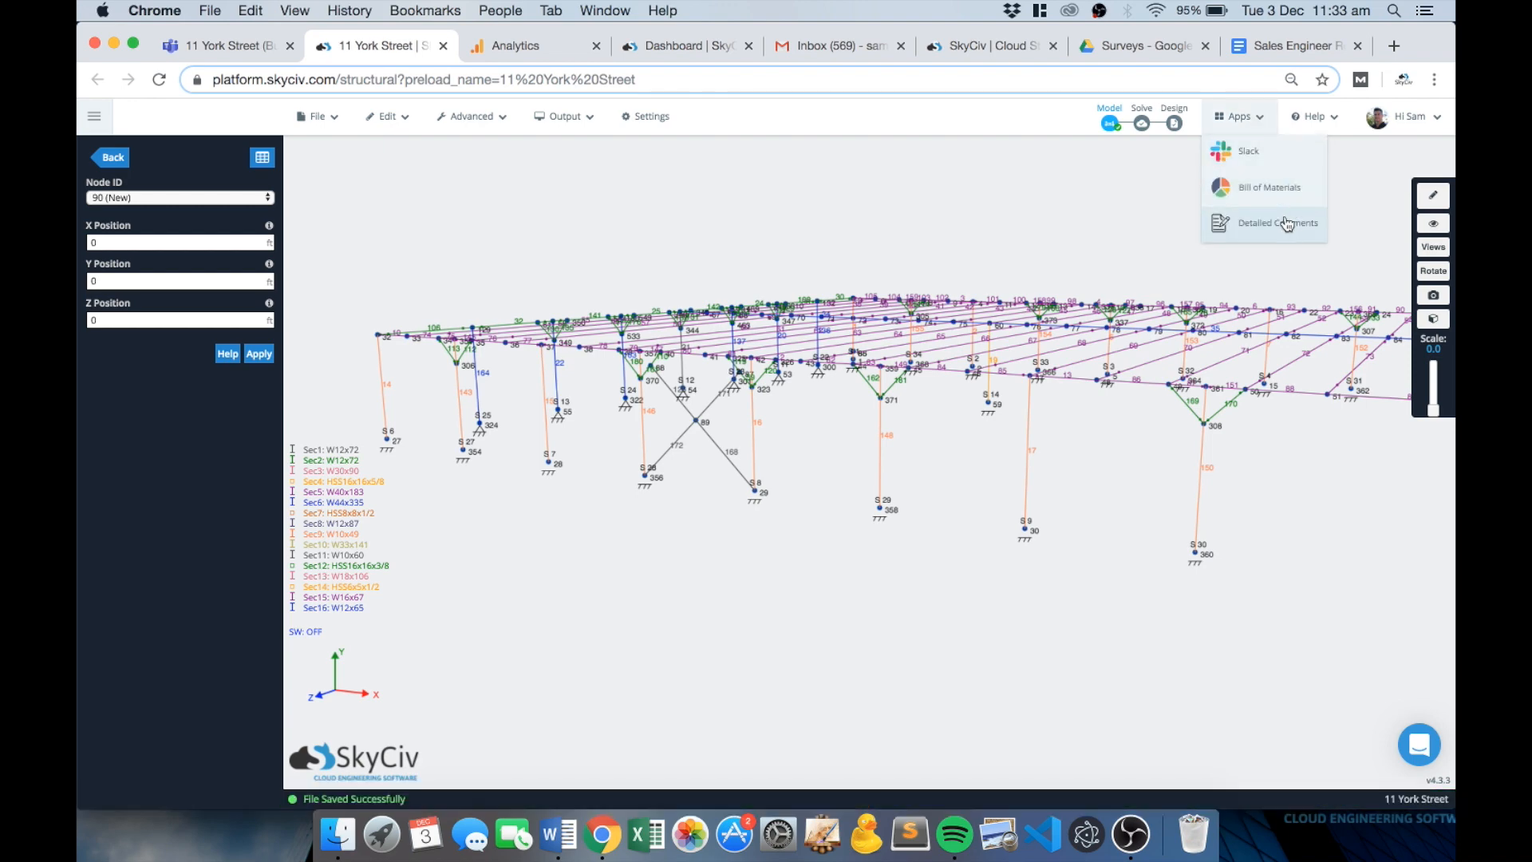
Post the detailed comment 'Please review this change' with a screenshot, then return to Teams.
left_click(1276, 222)
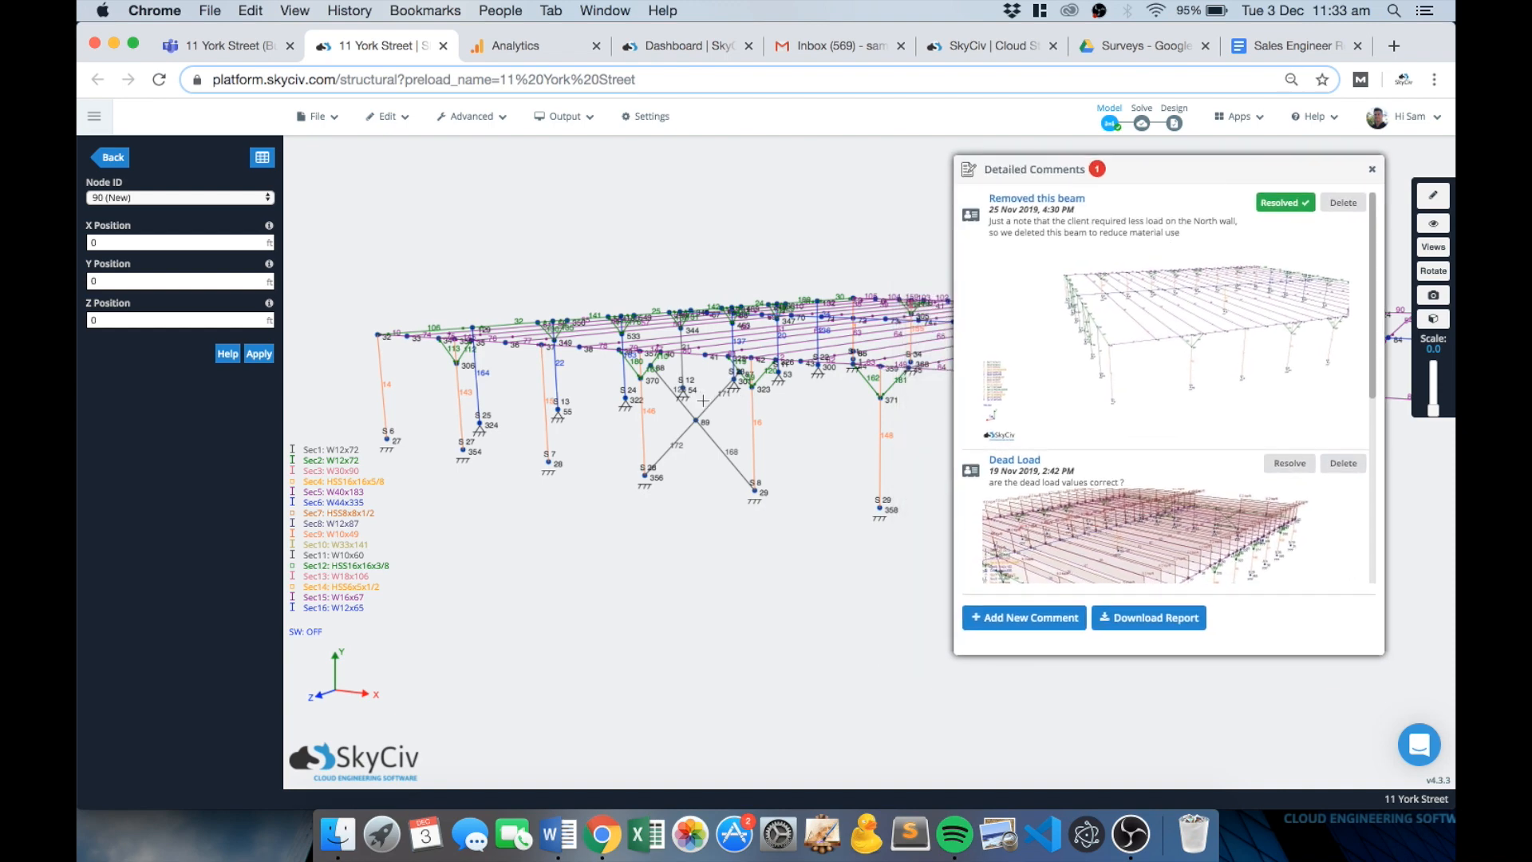
mouse_move(1024, 618)
type("P")
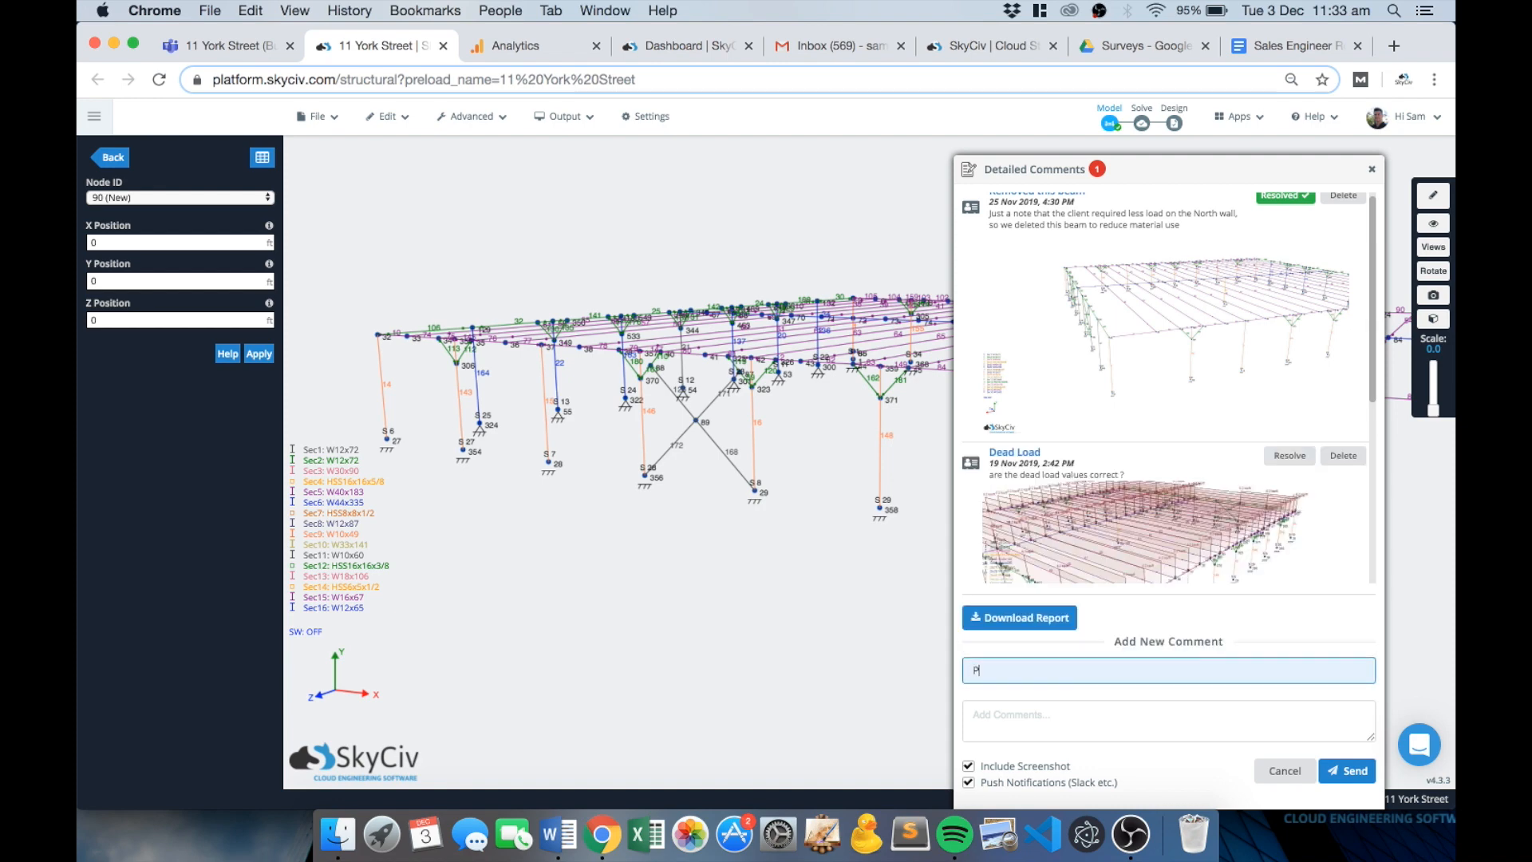
type("lease revie")
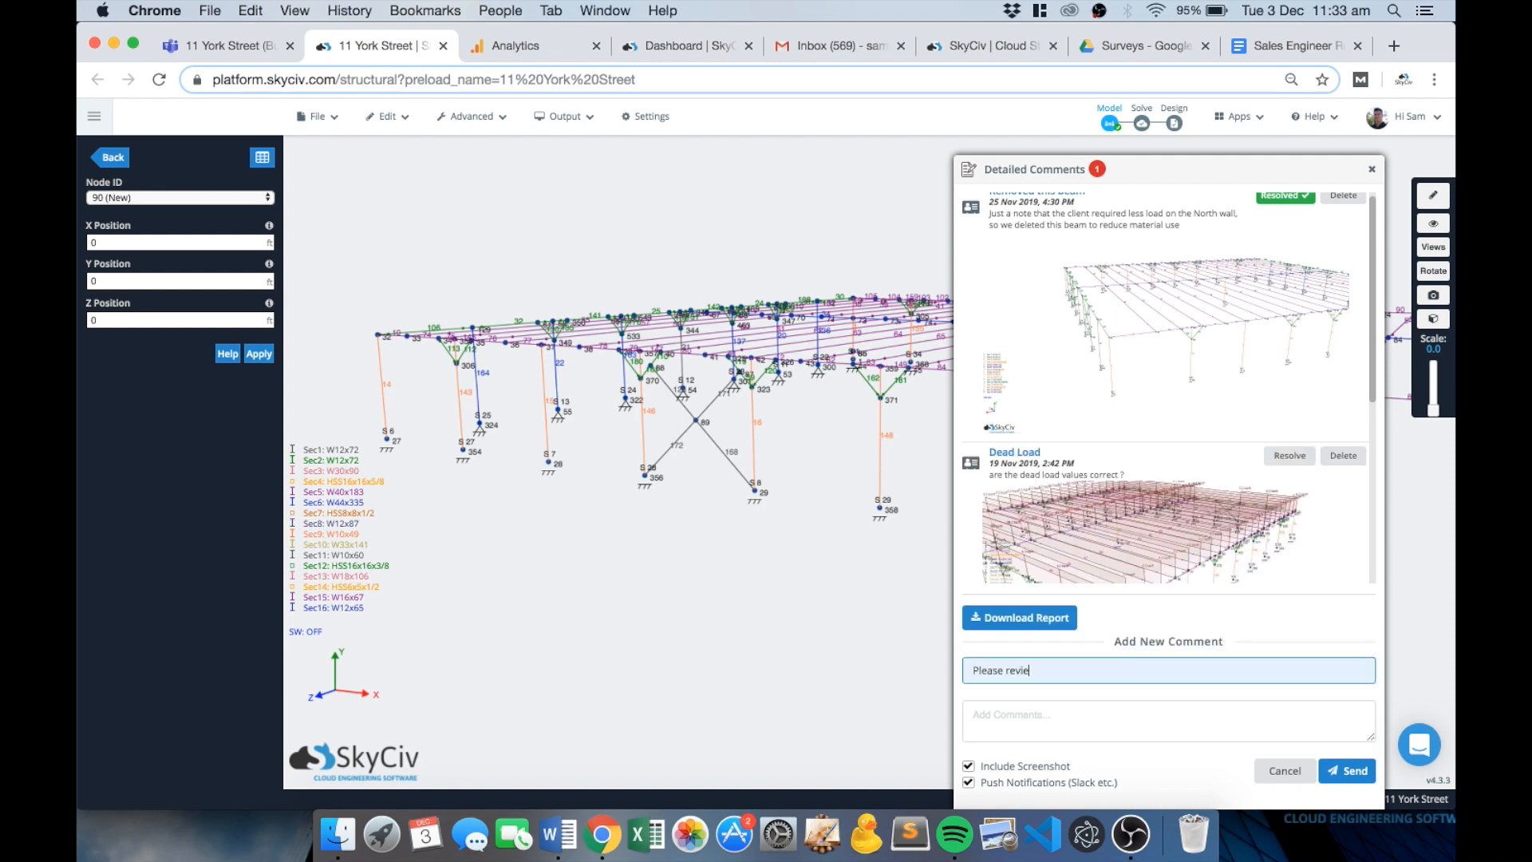
type("w this change")
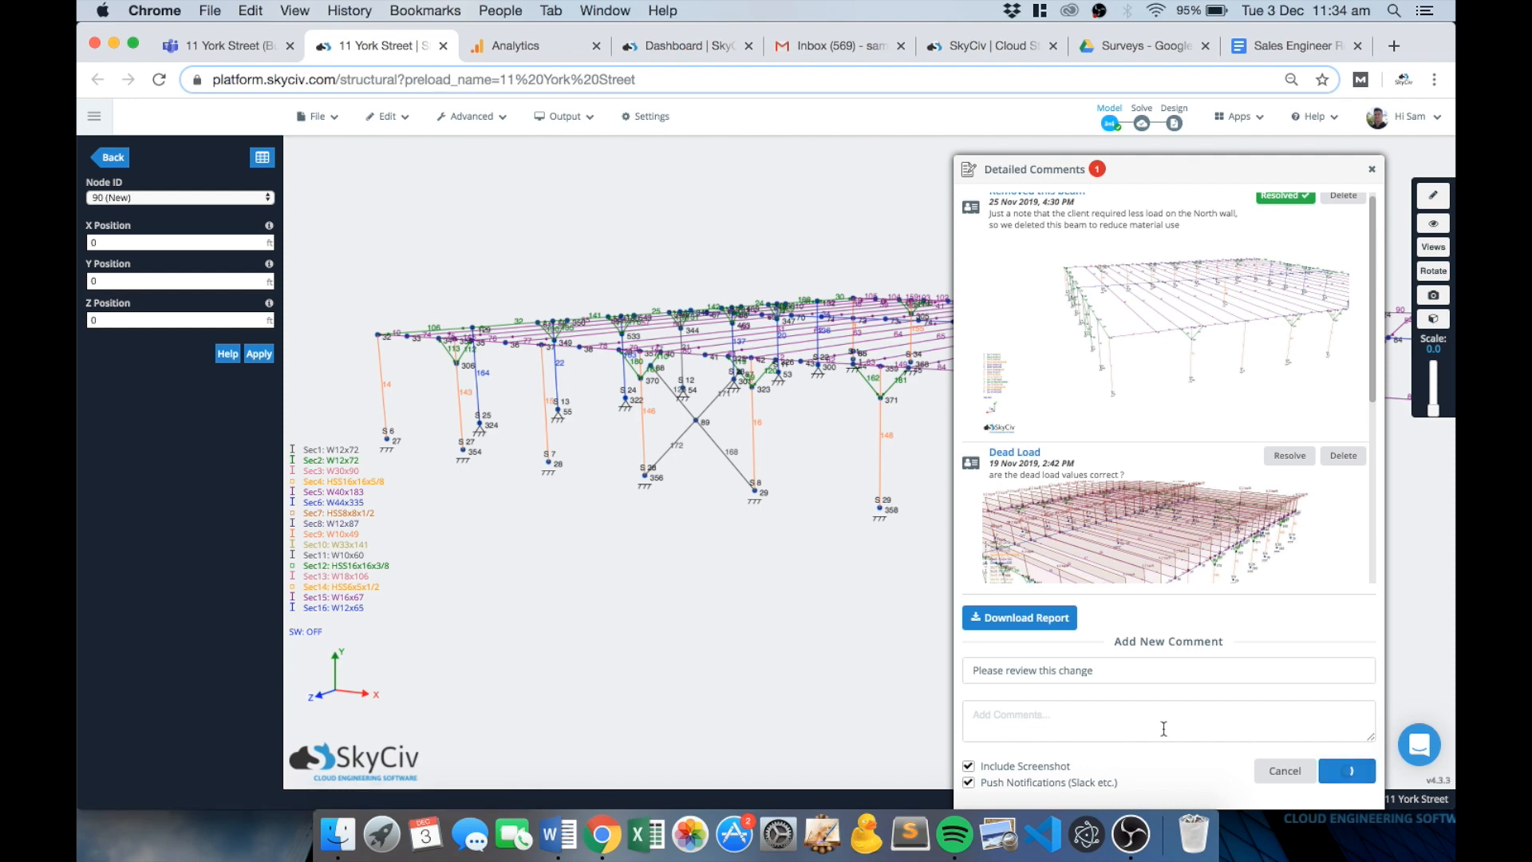
left_click(1346, 770)
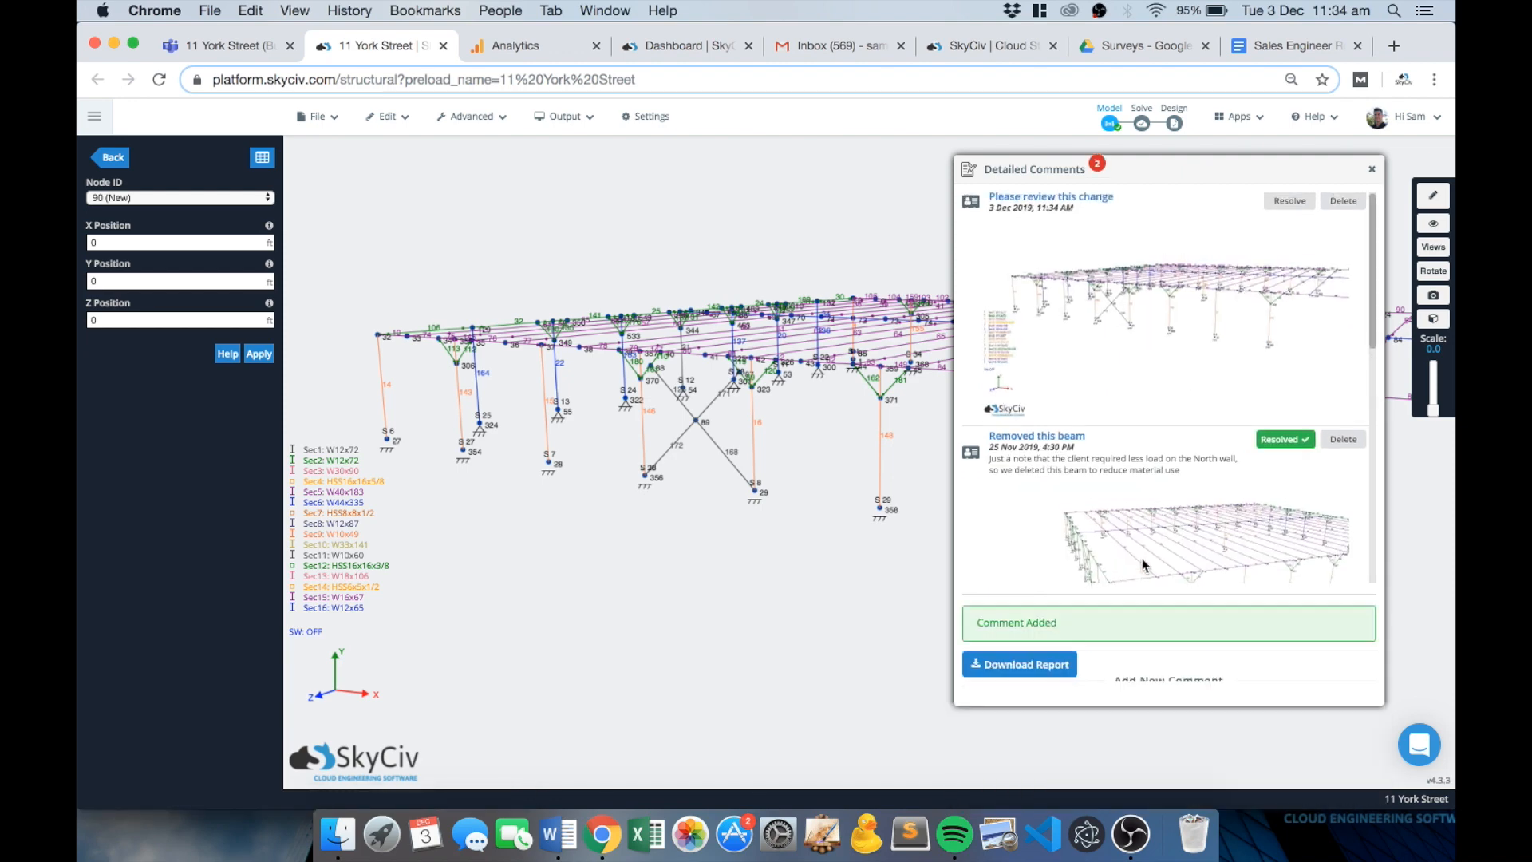
scroll("down", 3)
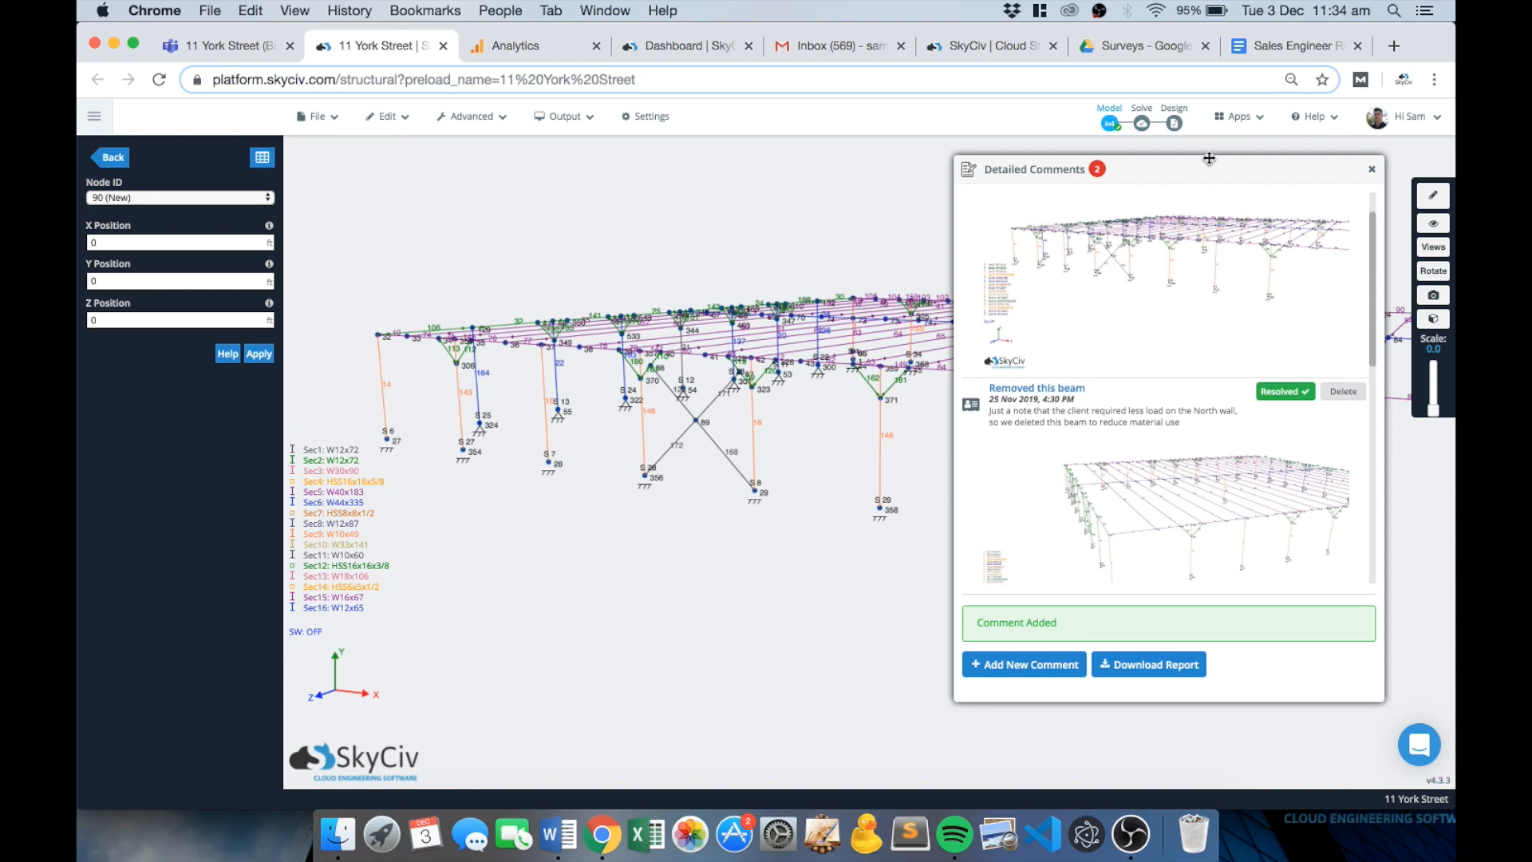
mouse_move(1094, 181)
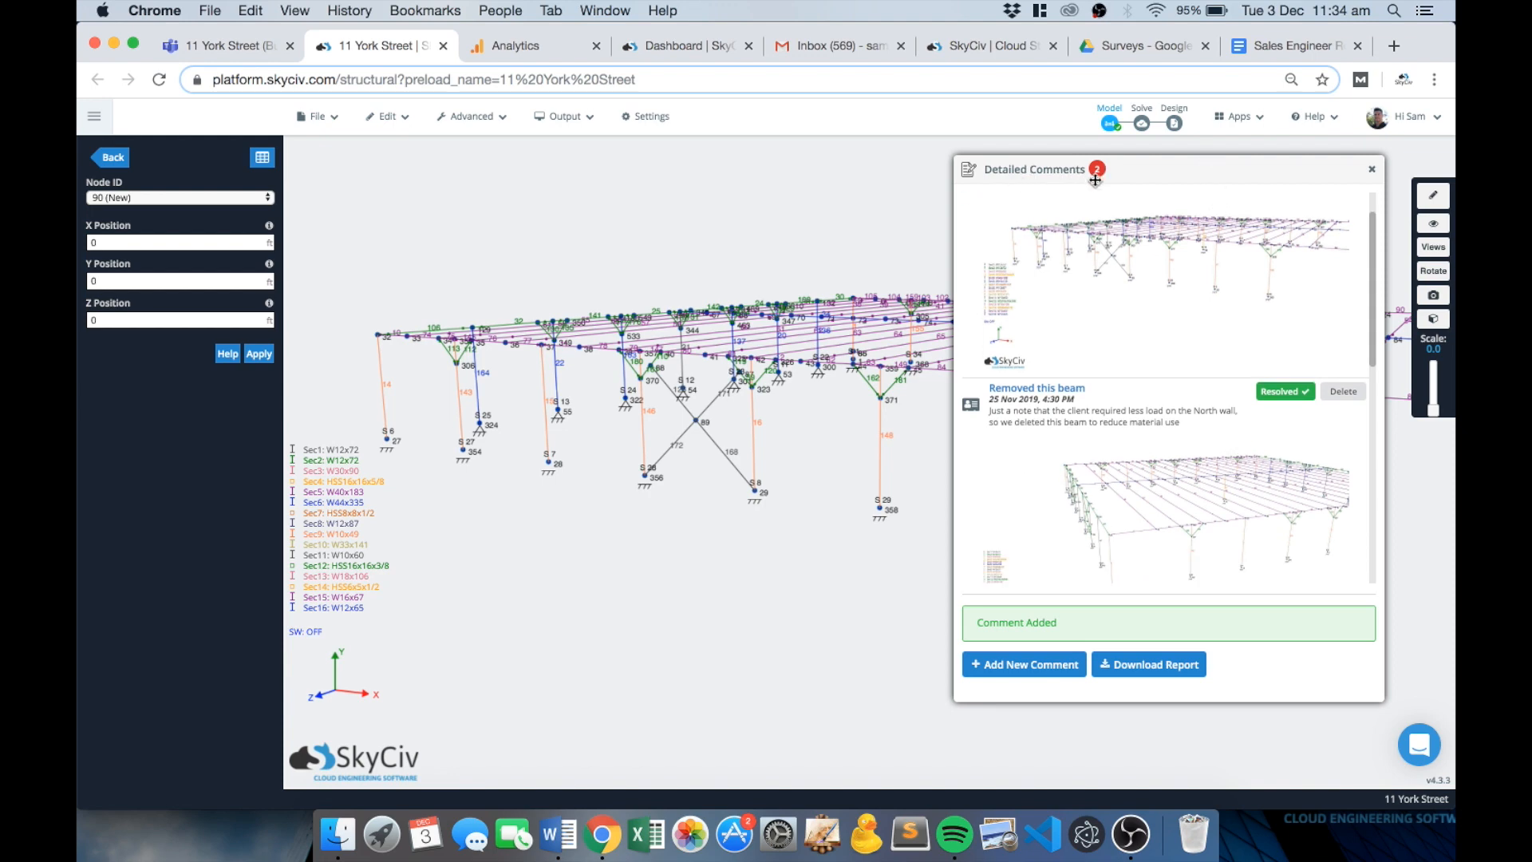
left_click(1237, 116)
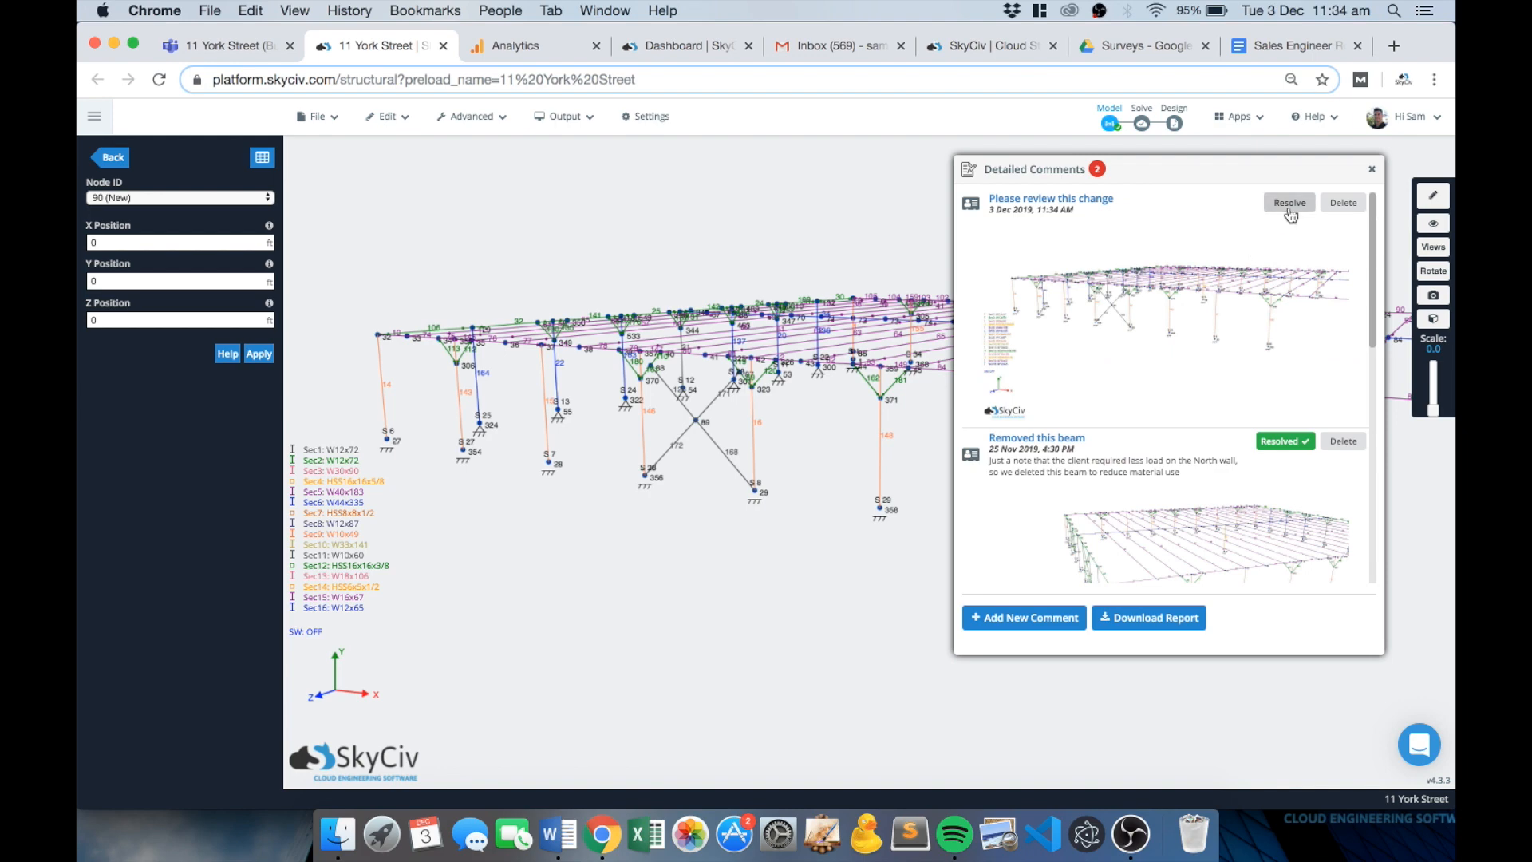
mouse_move(1123, 208)
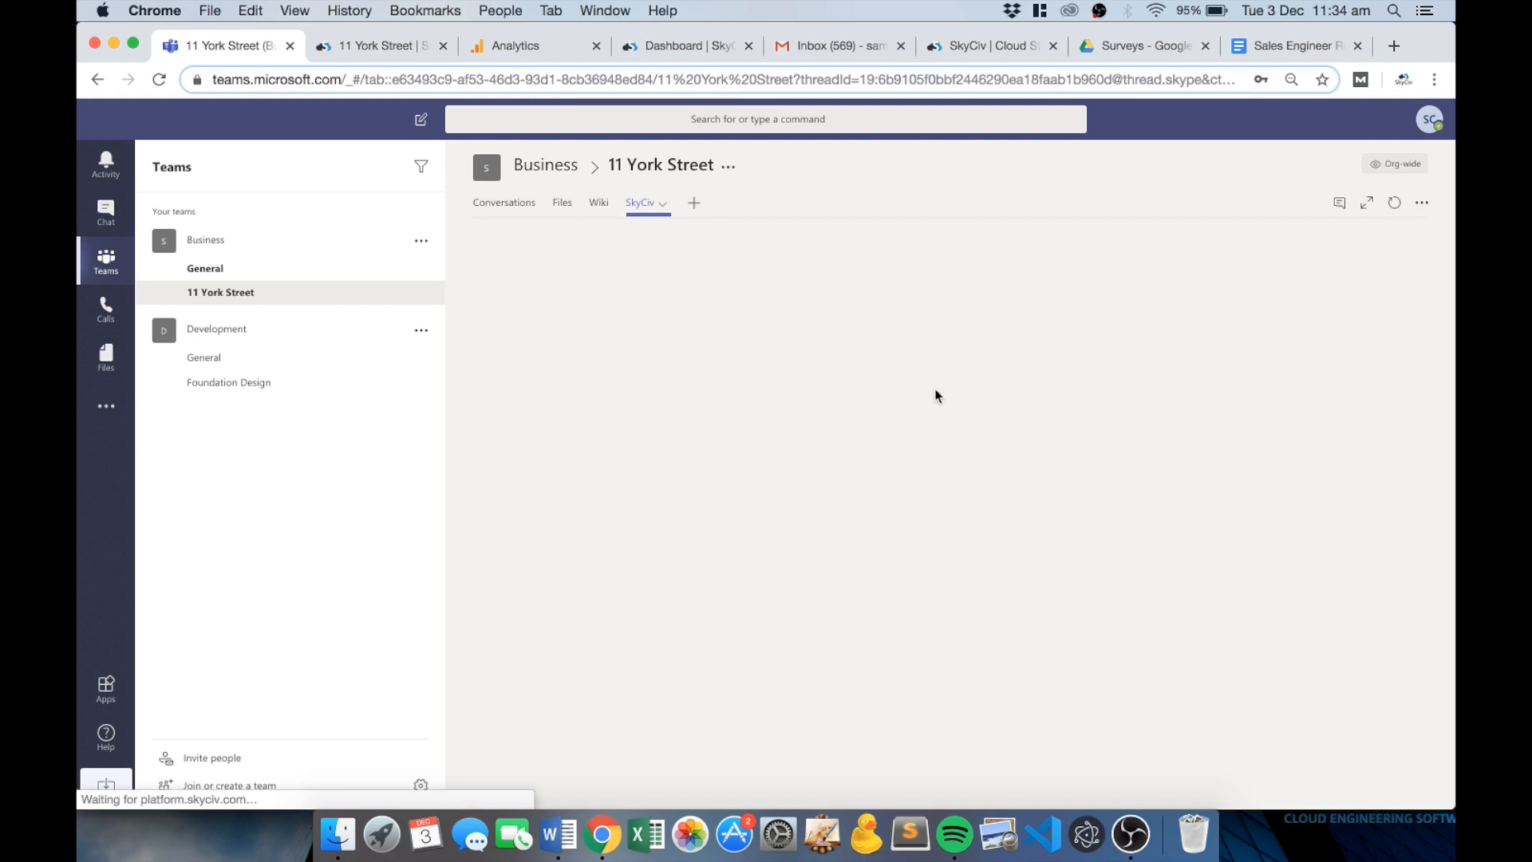
Reopen the SkyCiv tab to see the review comment and bracing save logged.
left_click(641, 201)
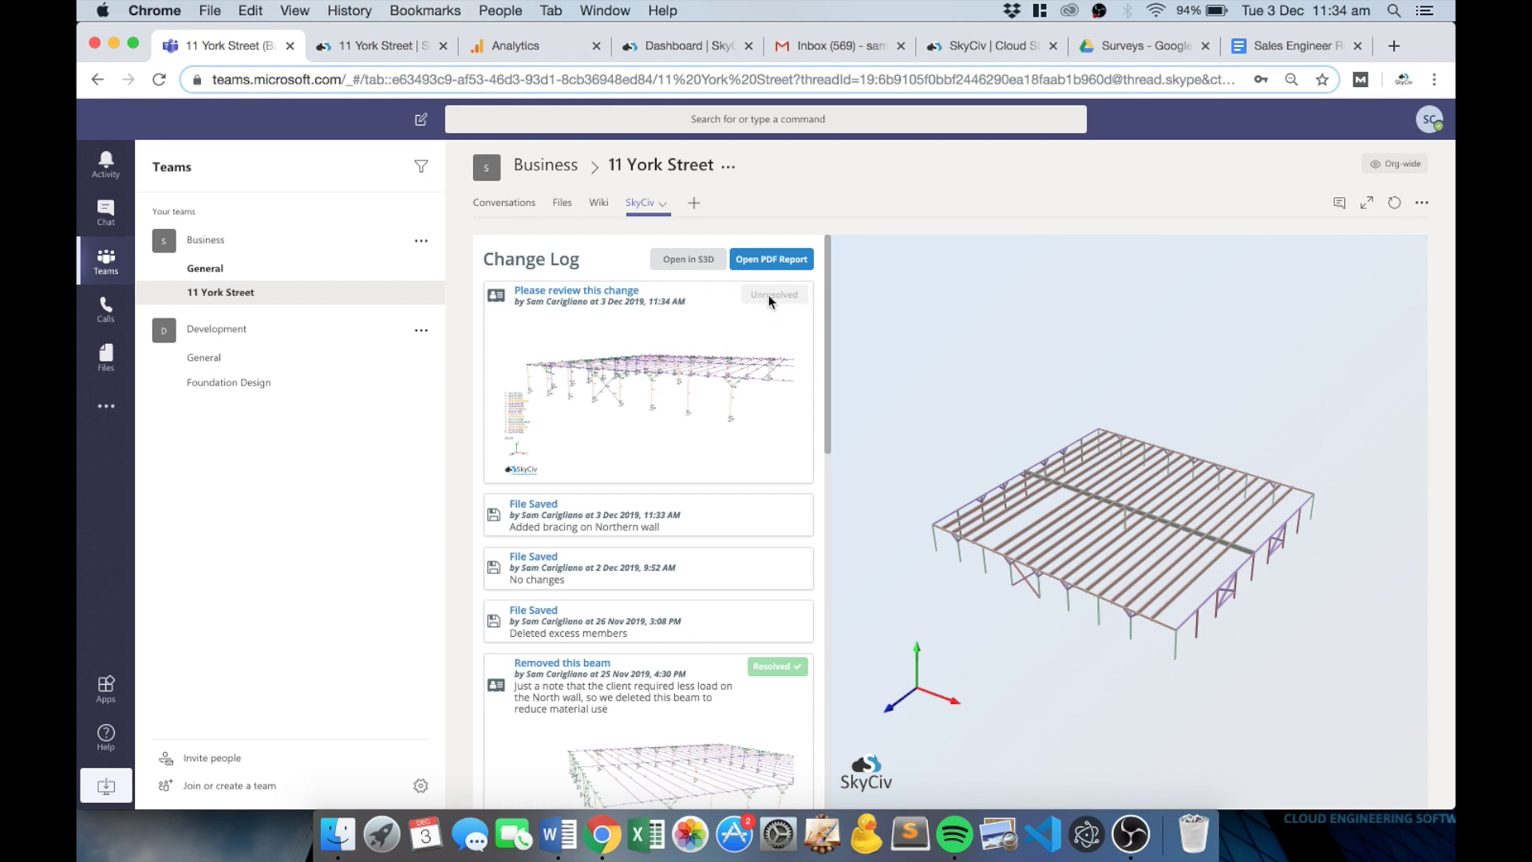
mouse_move(767, 312)
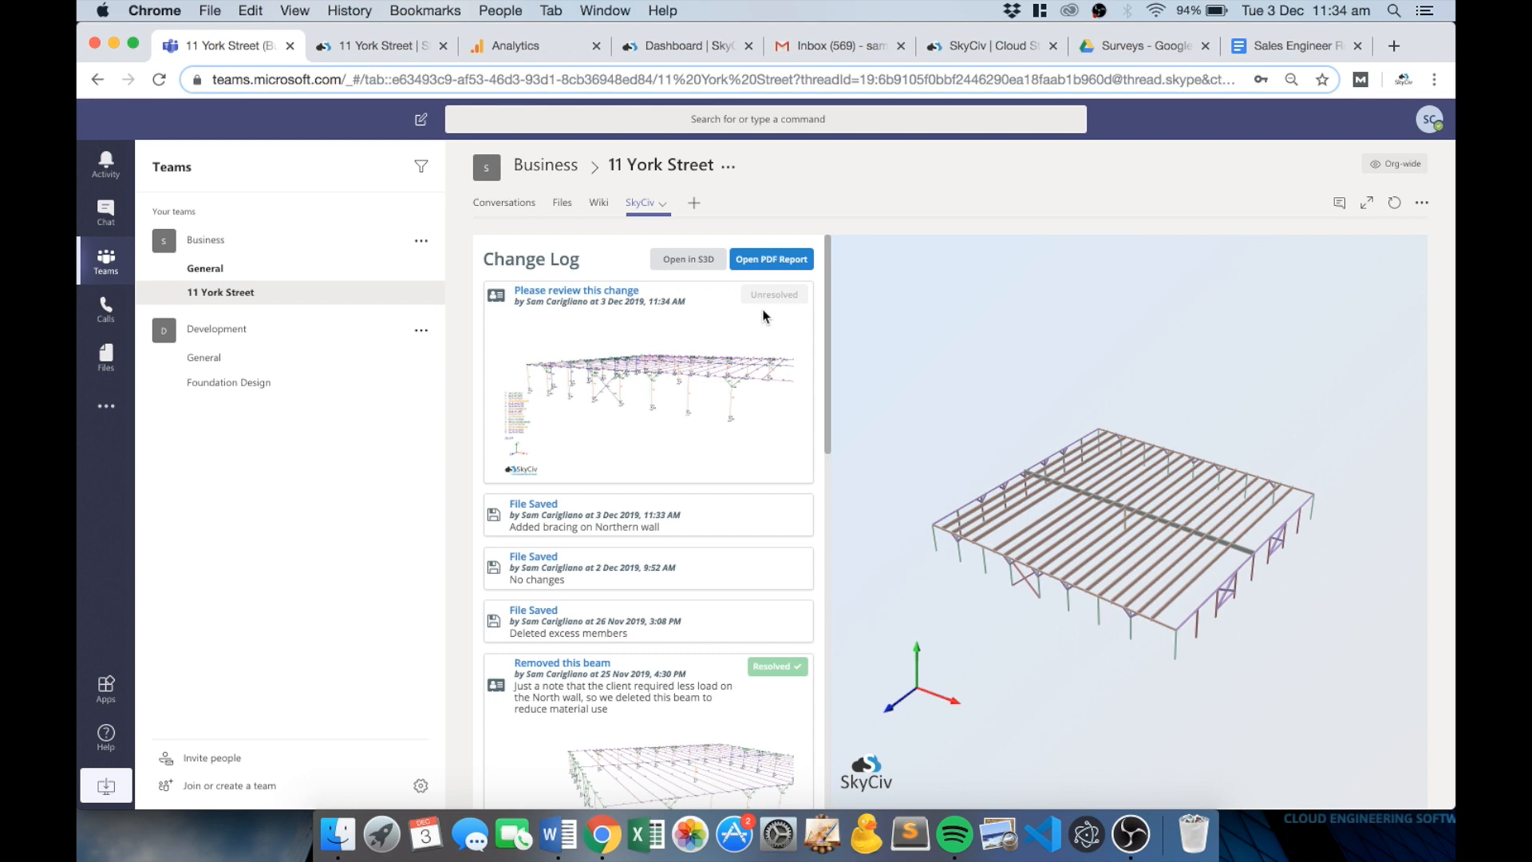
mouse_move(770, 280)
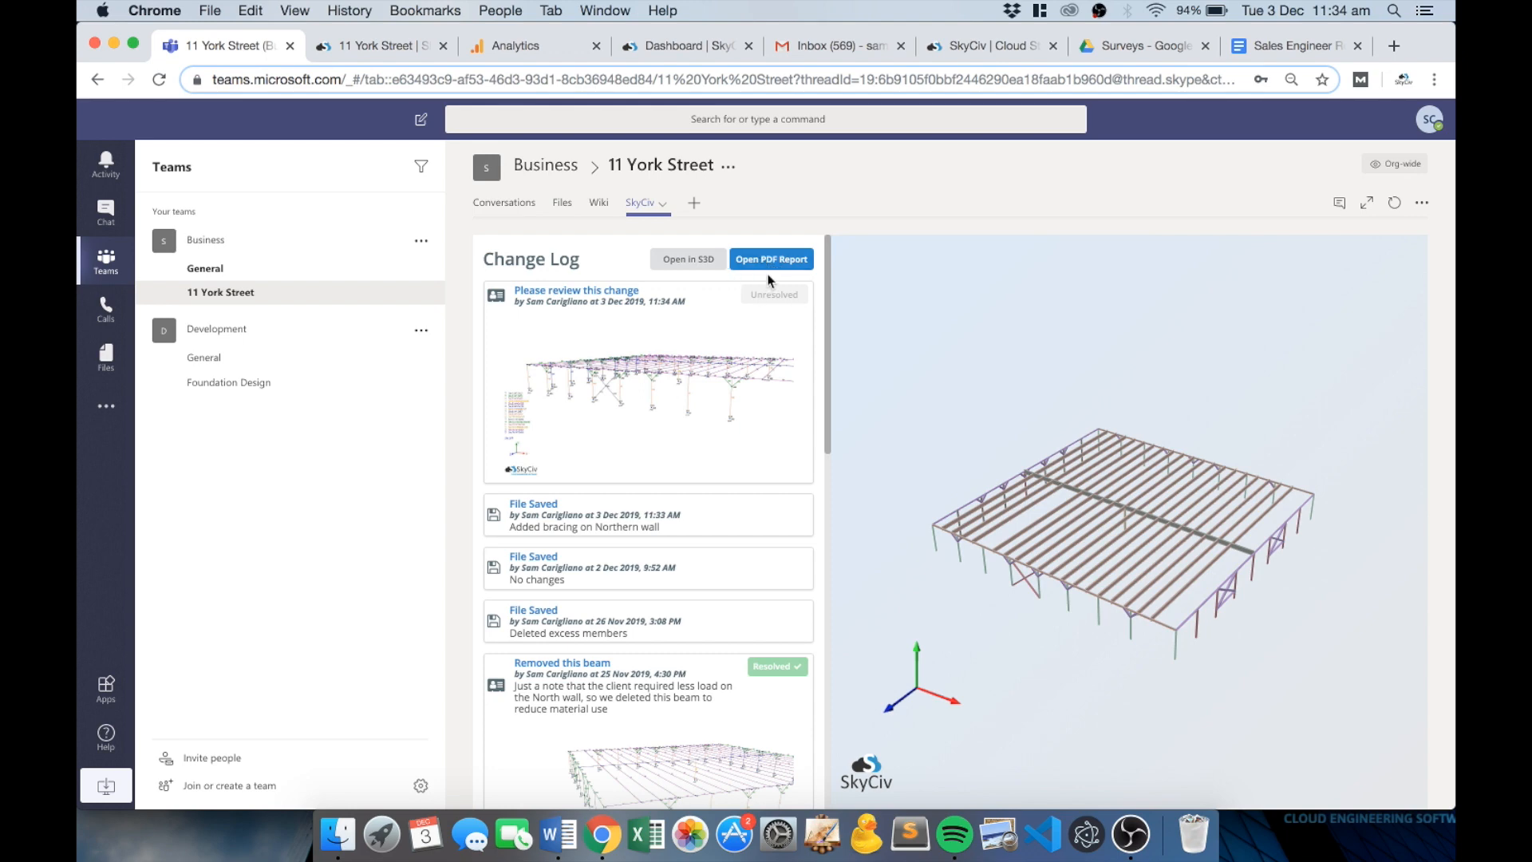
mouse_move(770, 264)
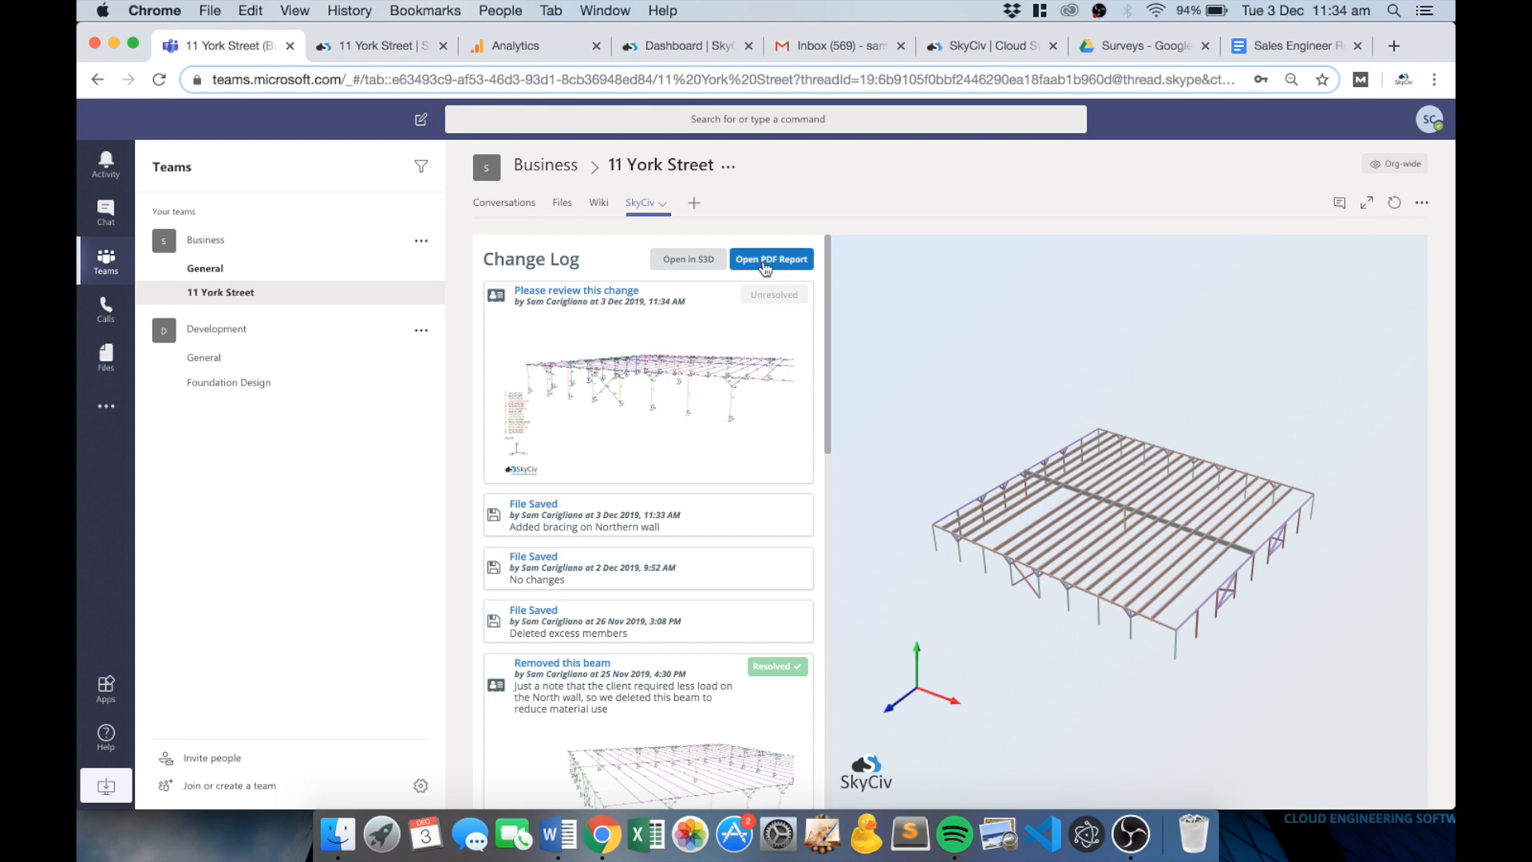
Generate a PDF report of the 11 York Street change log.
left_click(769, 258)
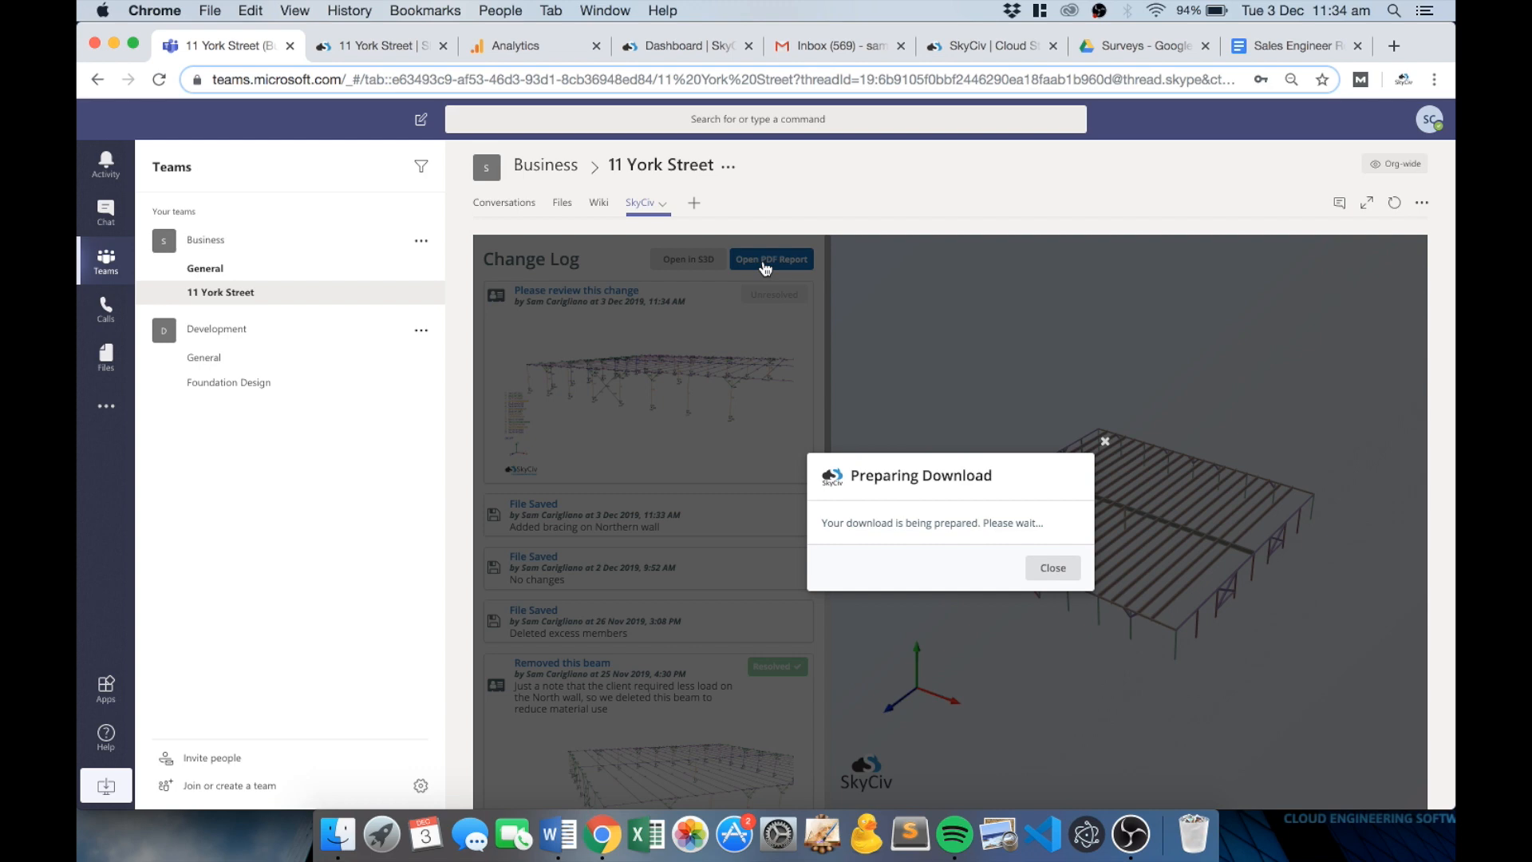
mouse_move(789, 271)
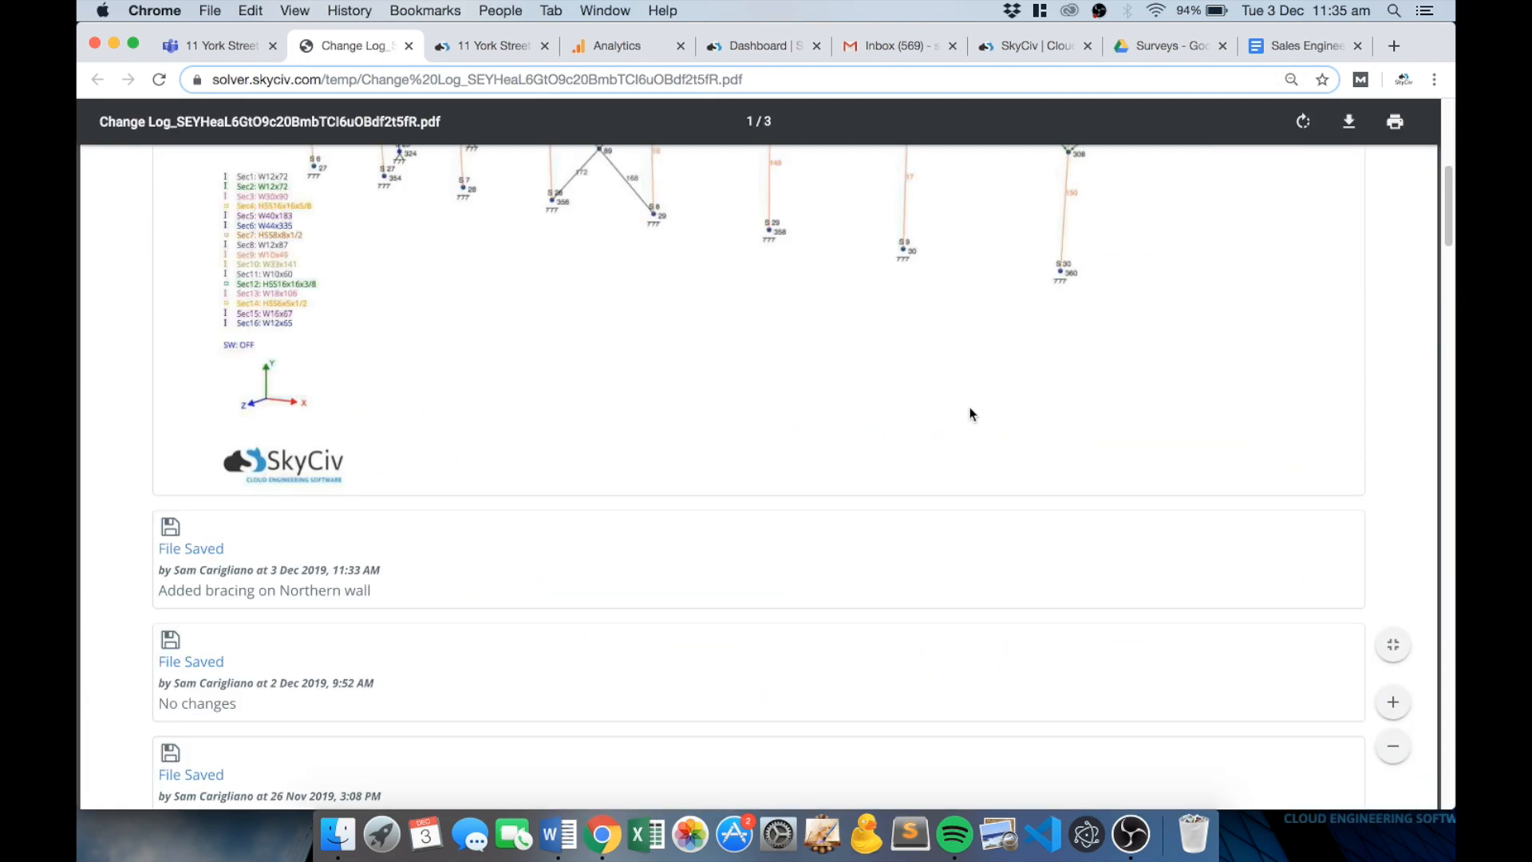
Scroll through the three pages of the change log PDF report's saved-file entries and comments.
scroll("down", 3)
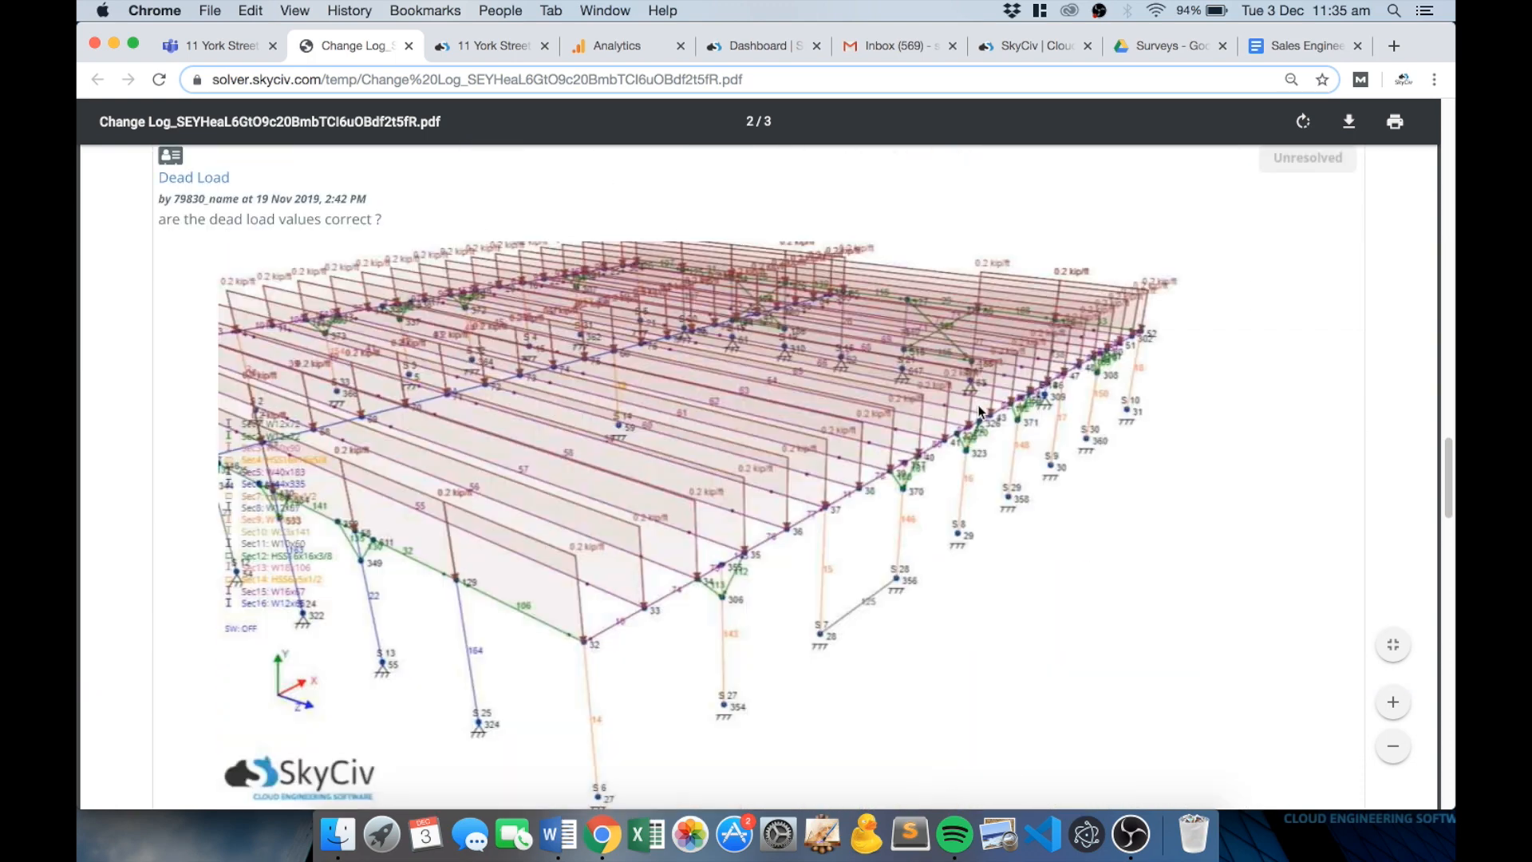
scroll("down", 3)
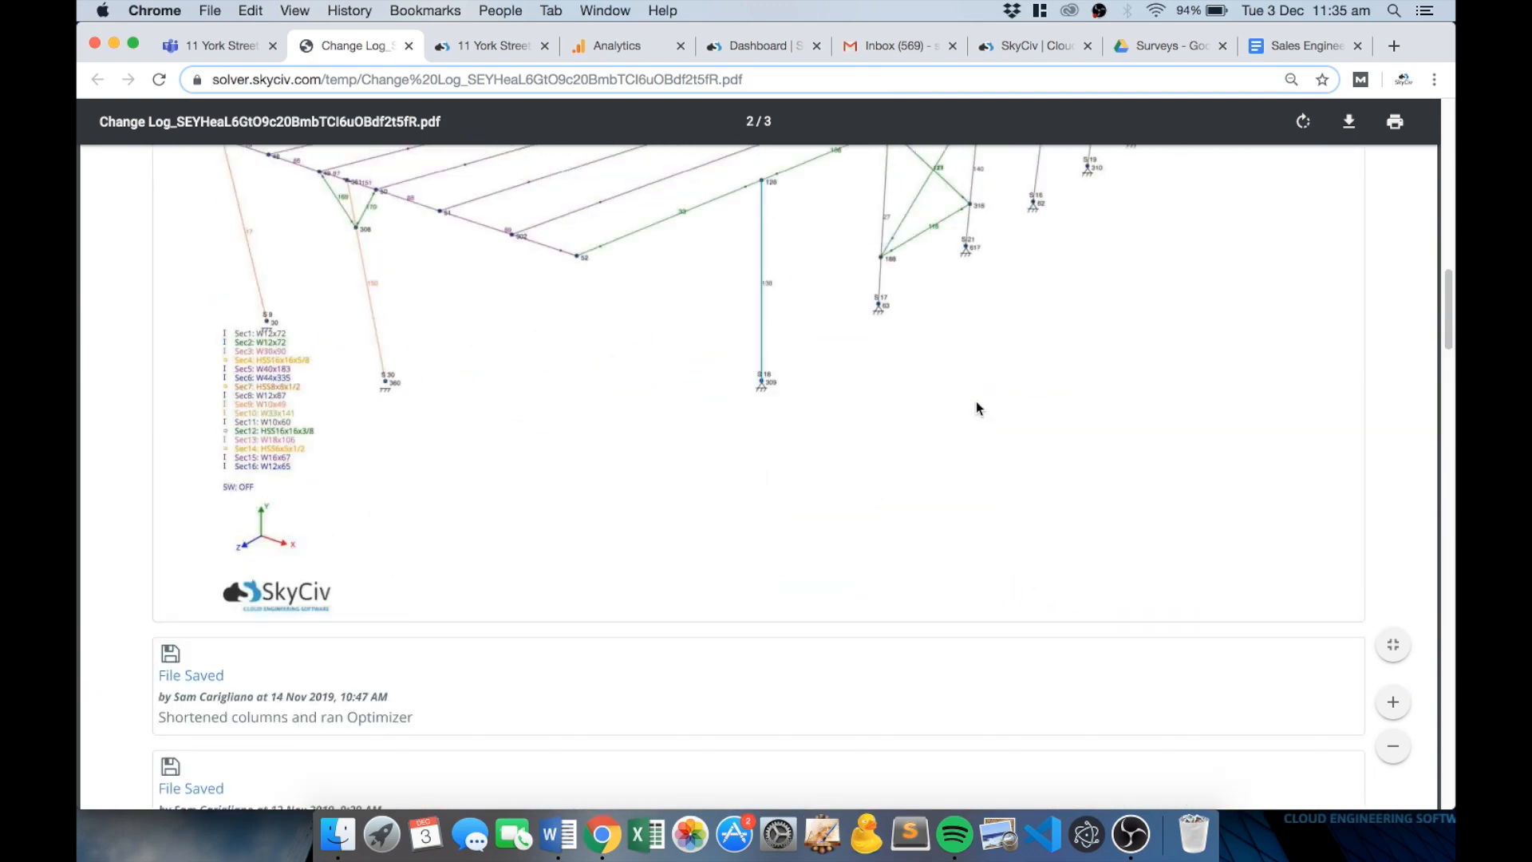